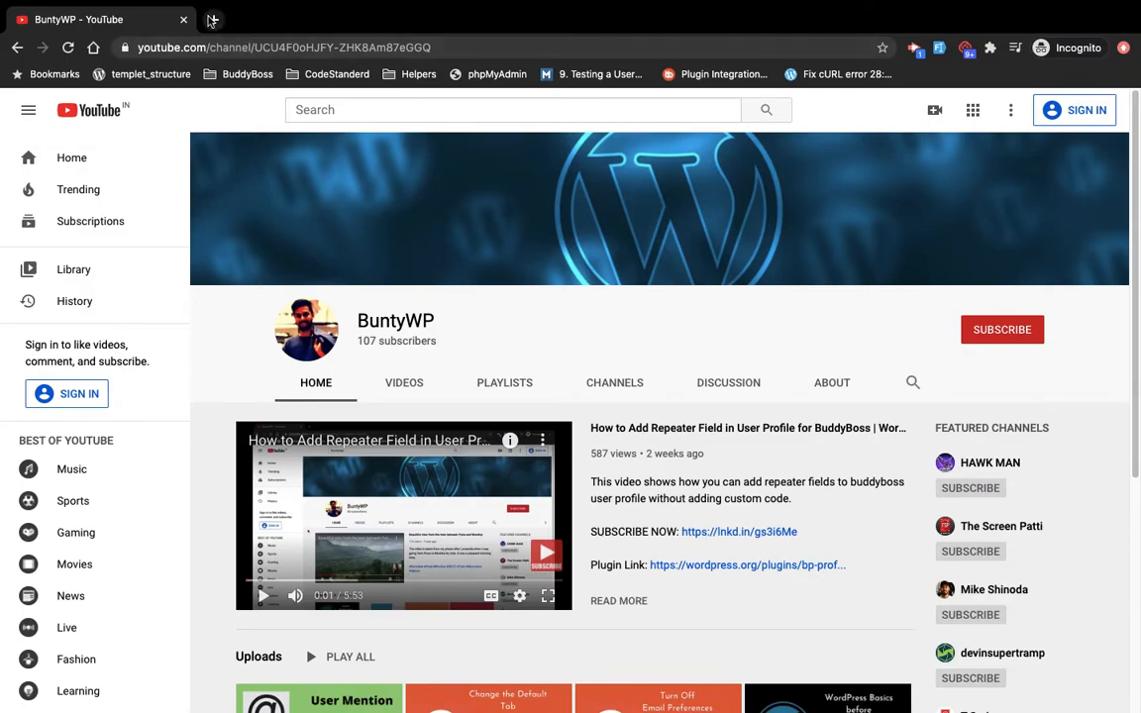
Step: Load localhost:8888/wpsite in a new Chrome tab to show the WP Tutorial front page
left_click(208, 20)
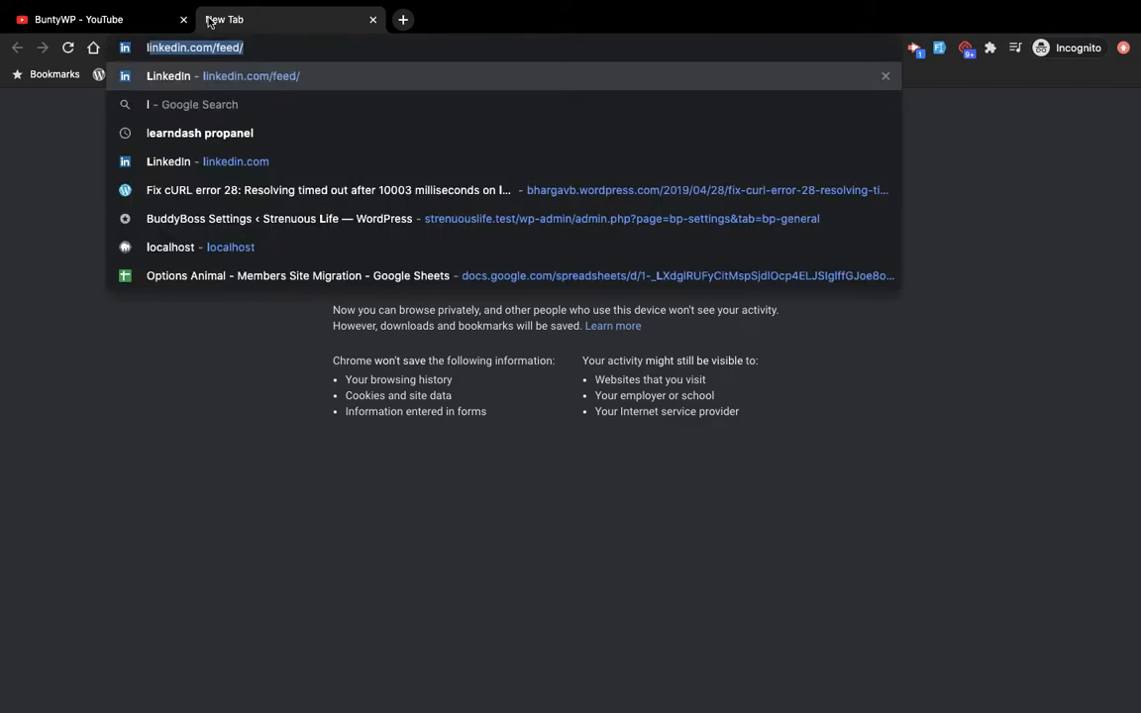
type("localhost:8888")
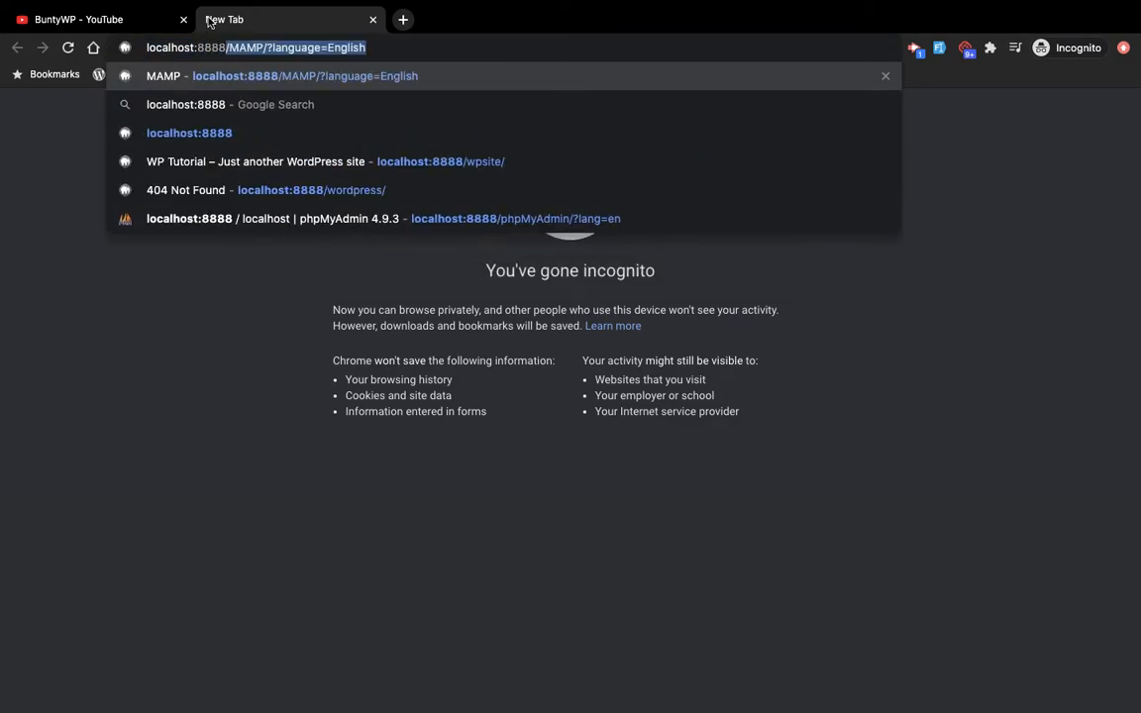
type("localhost:8888/wpsite/")
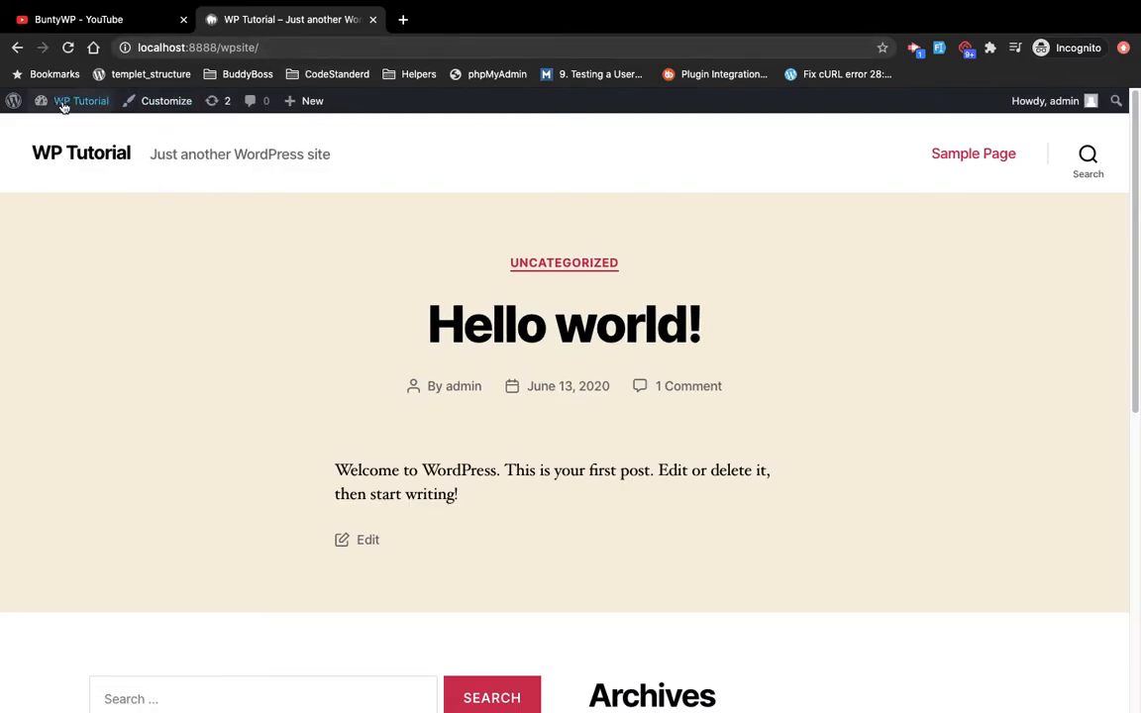
Step: Go from the admin bar to the Dashboard and then the Plugins list with Akismet and Hello Dolly
left_click(80, 100)
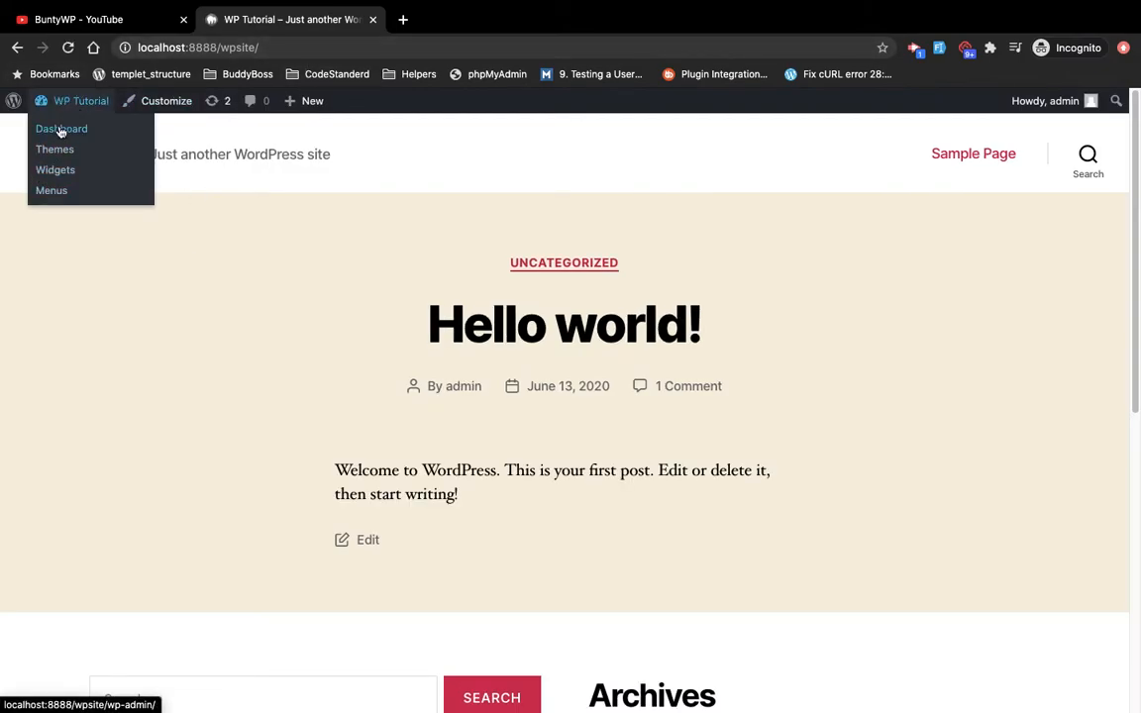
left_click(61, 129)
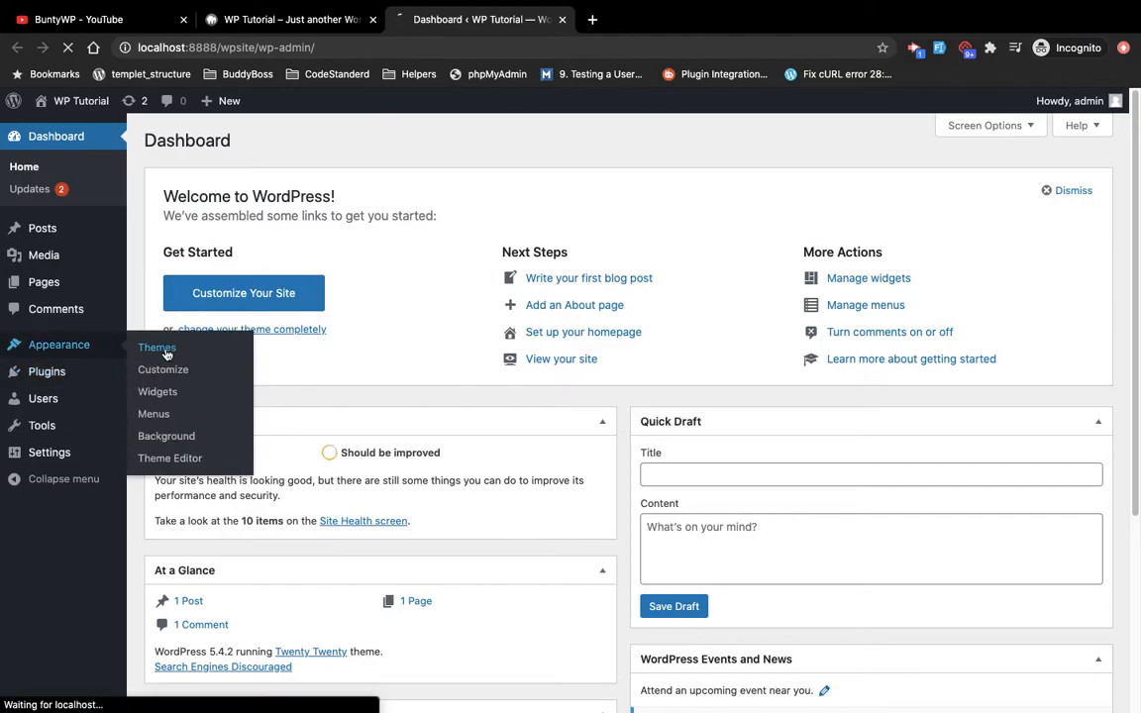
left_click(156, 347)
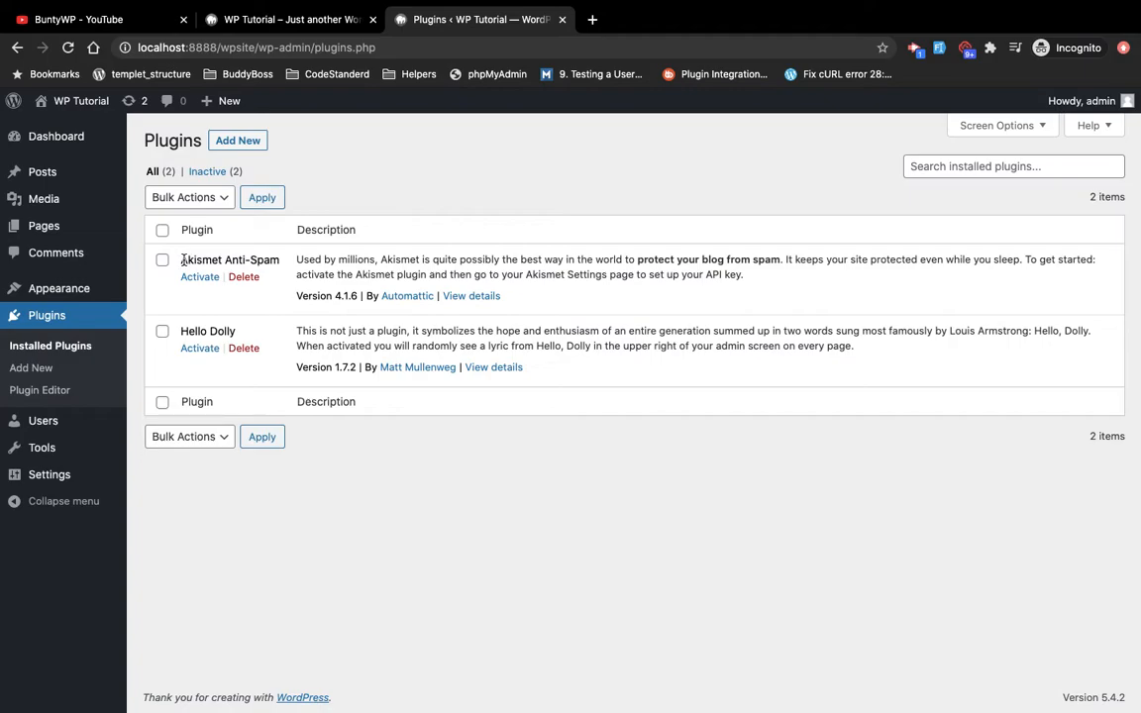
mouse_move(364, 157)
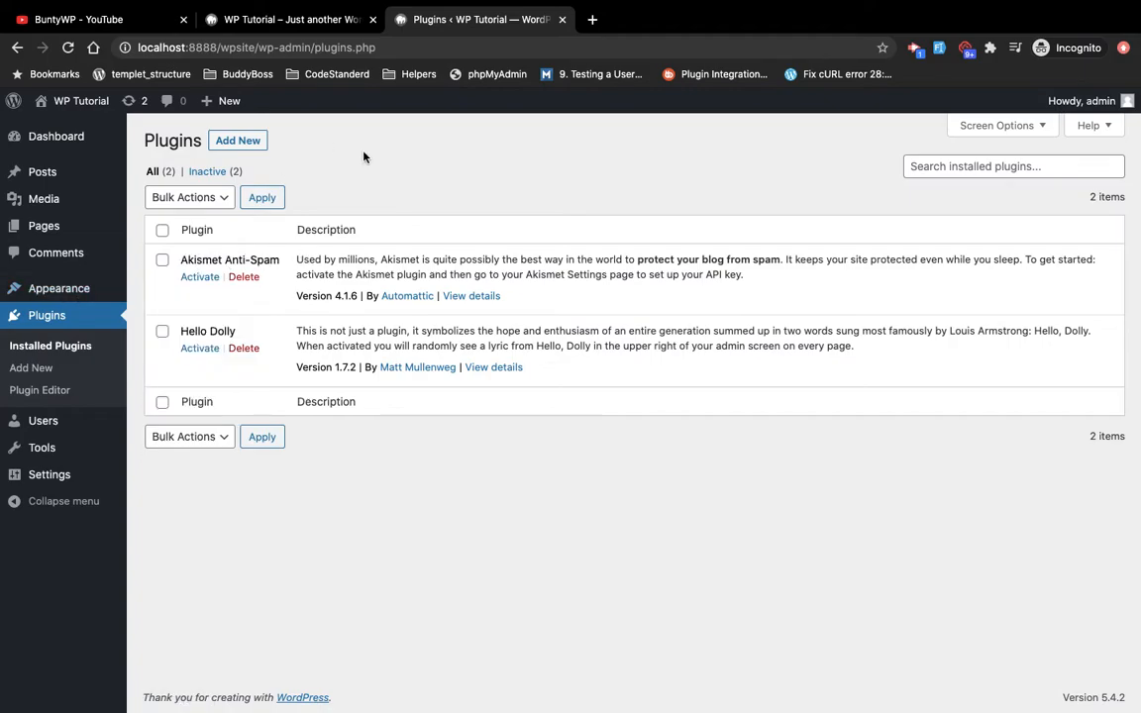
mouse_move(405, 186)
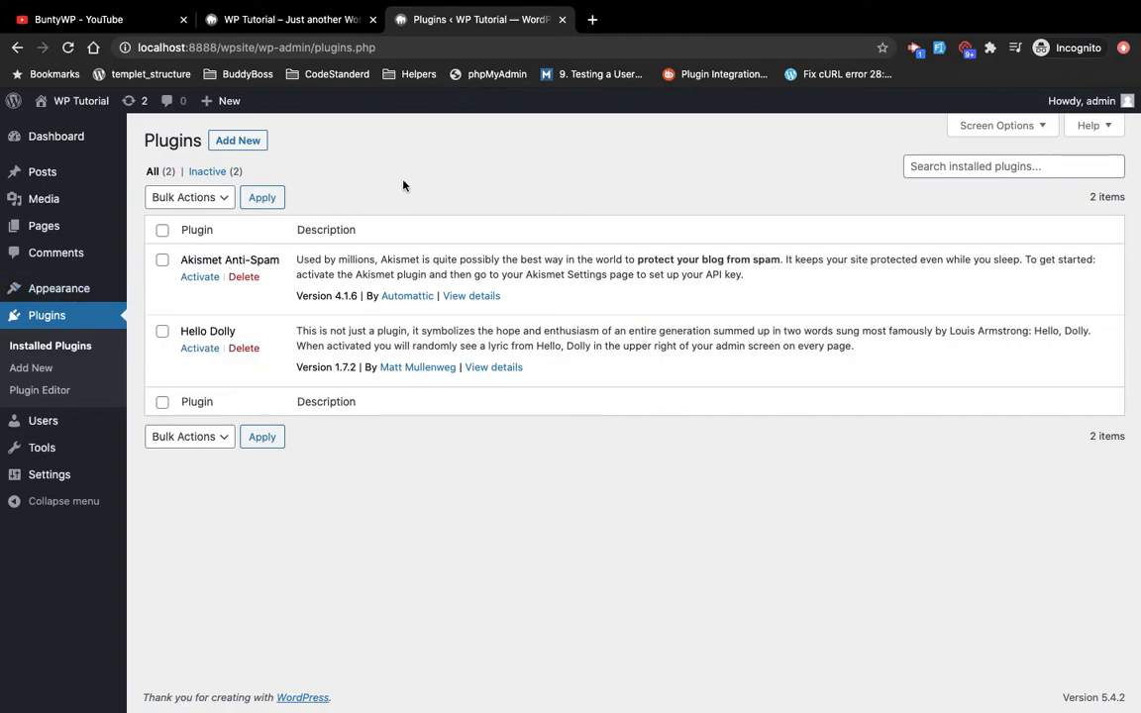
mouse_move(377, 205)
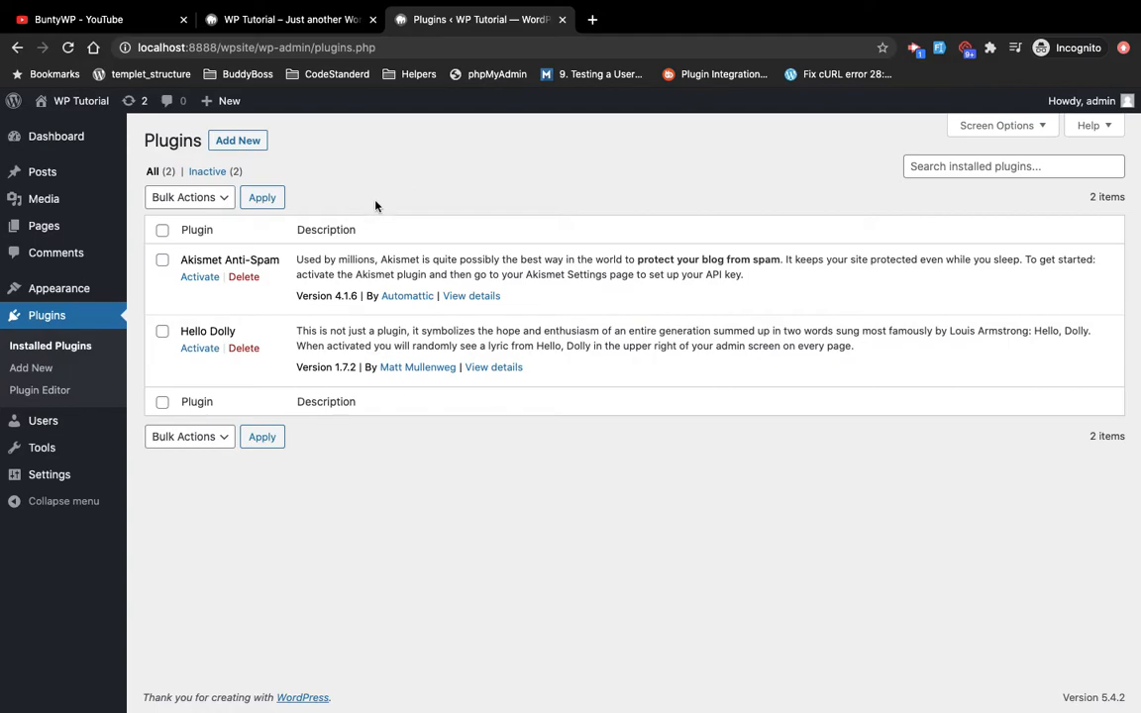
mouse_move(256, 226)
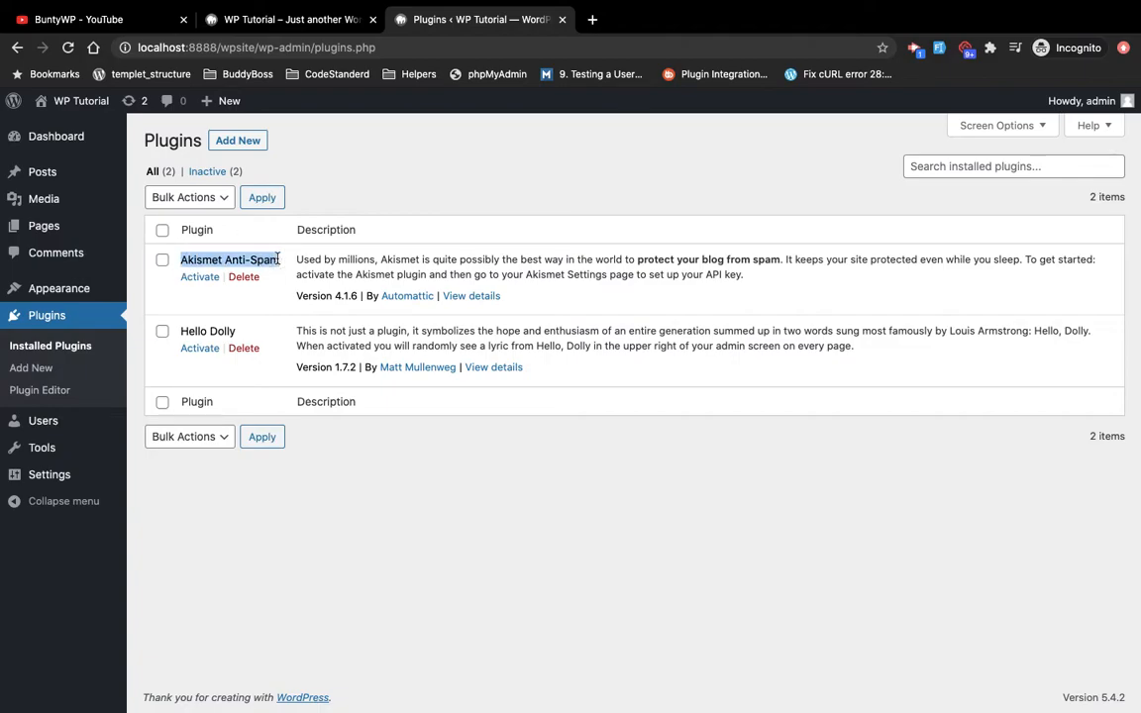
mouse_move(441, 178)
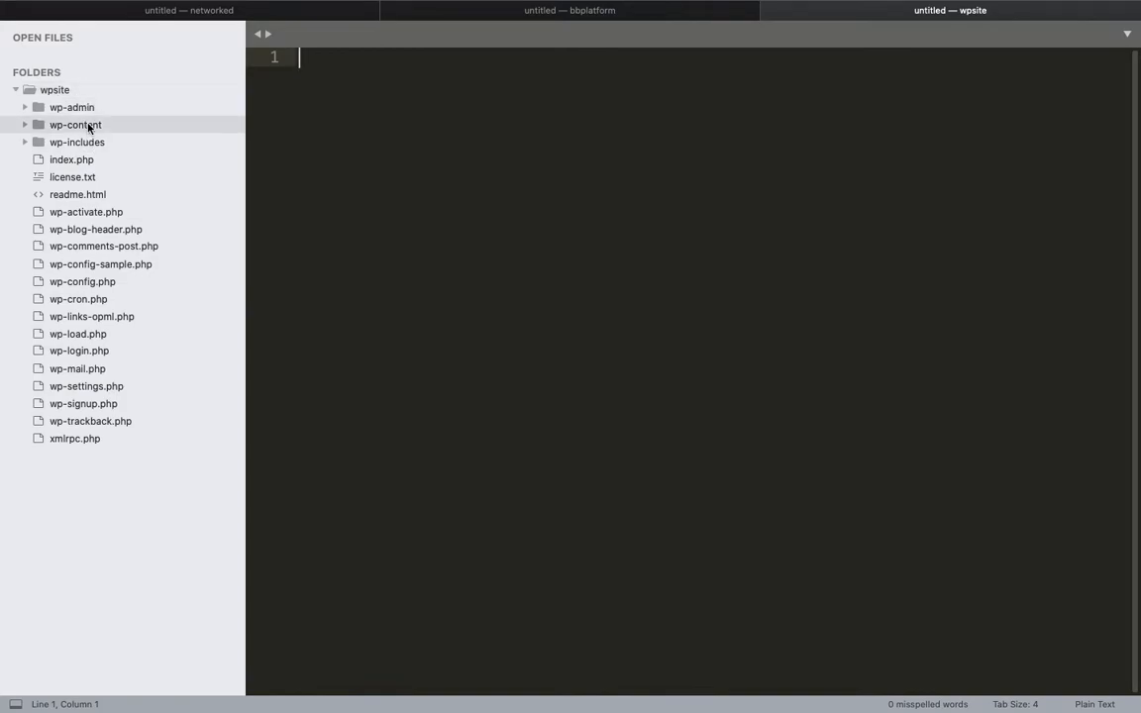
mouse_move(102, 113)
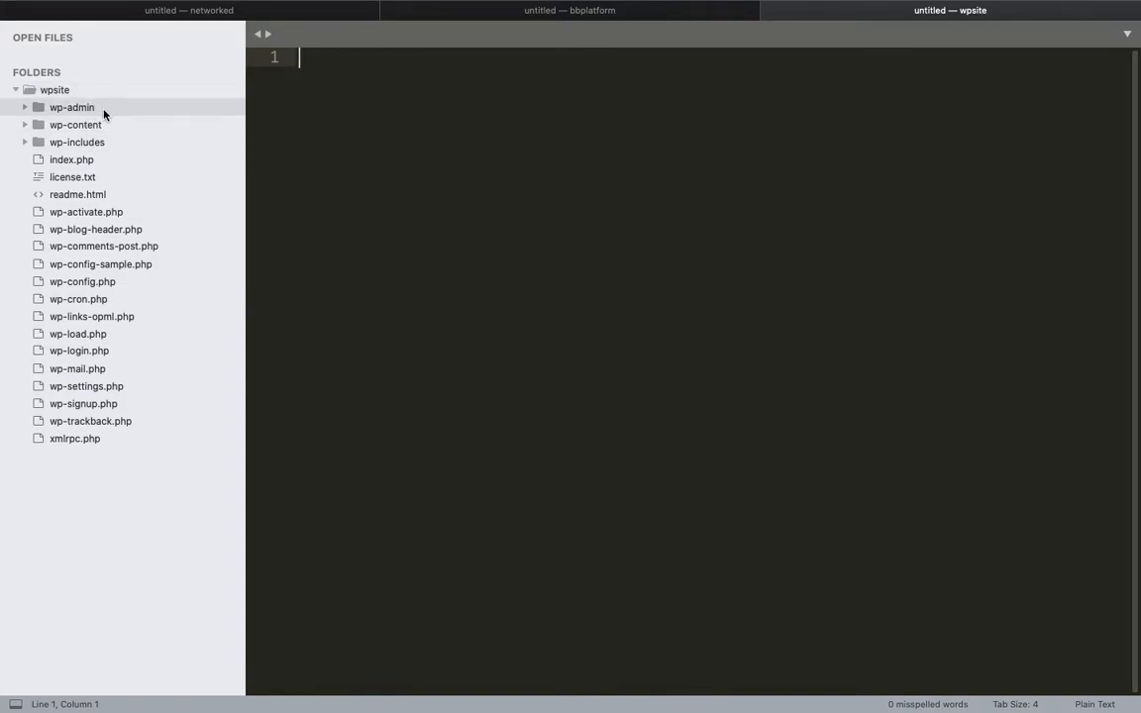
mouse_move(115, 144)
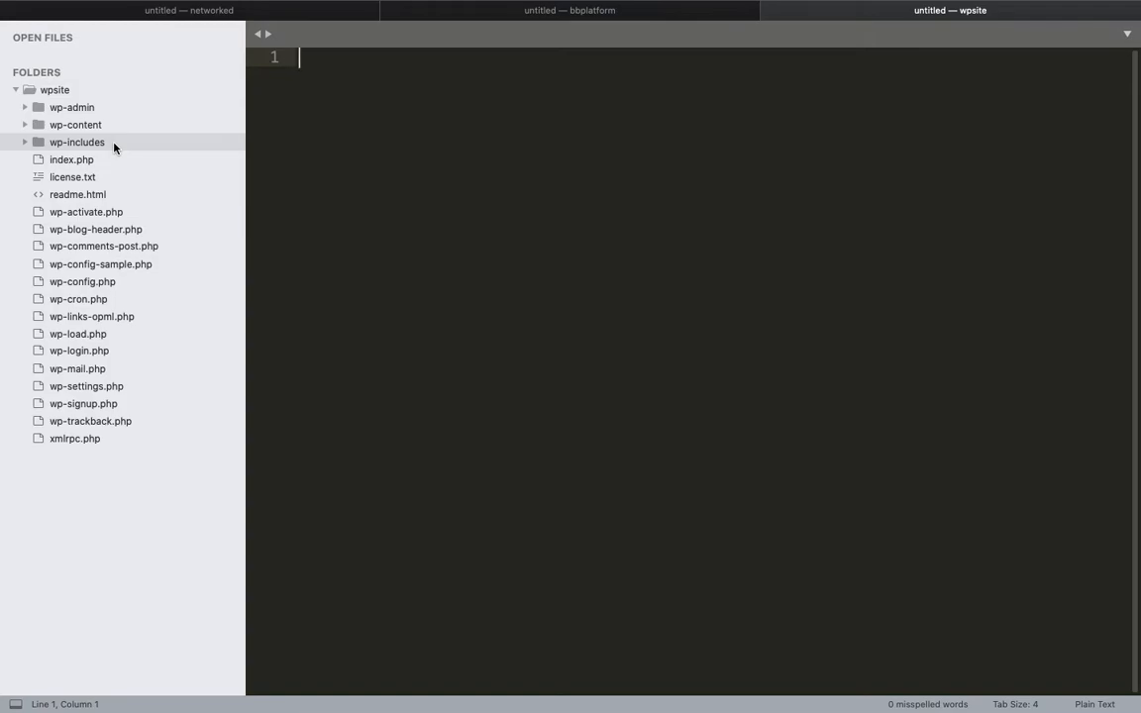
mouse_move(76, 128)
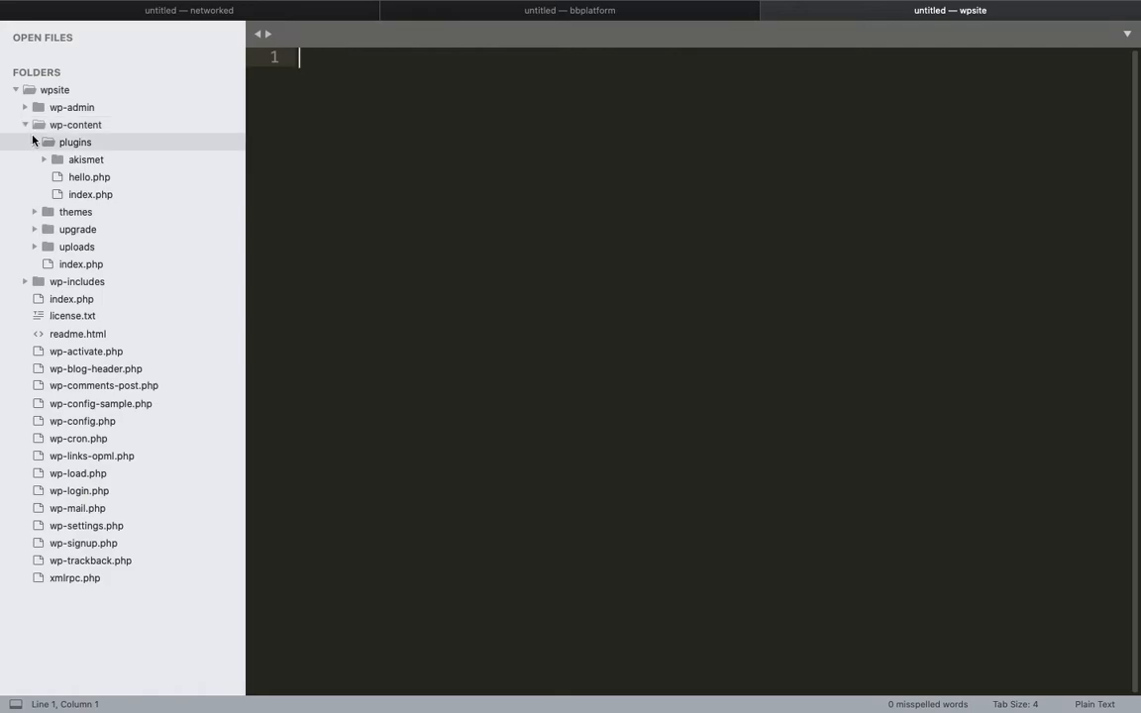
Step: Browse wp-content's plugins folder in the sidebar tree, then expand uploads to reveal the 2020 folder
left_click(33, 142)
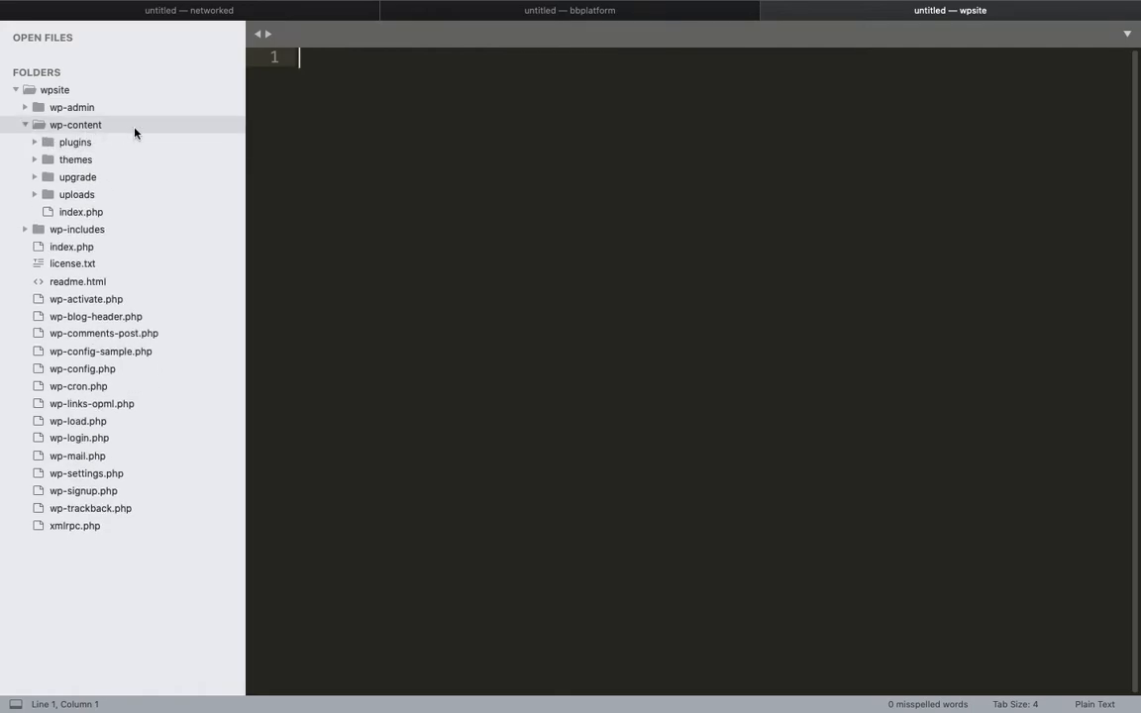
mouse_move(85, 184)
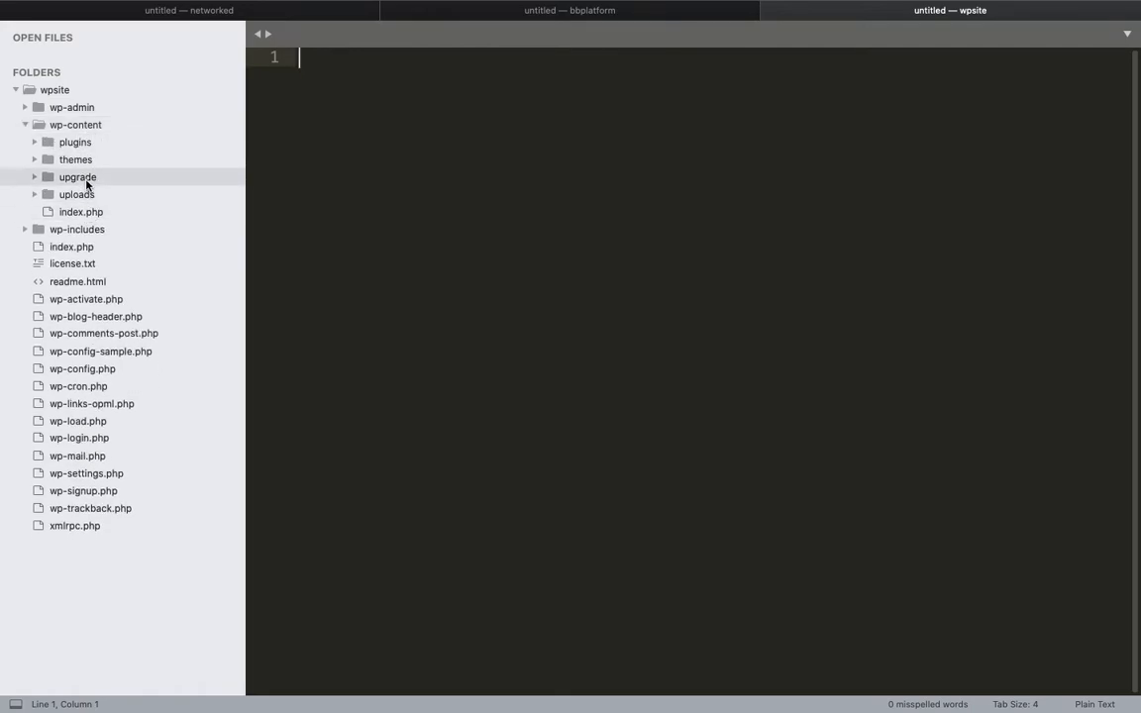
mouse_move(85, 160)
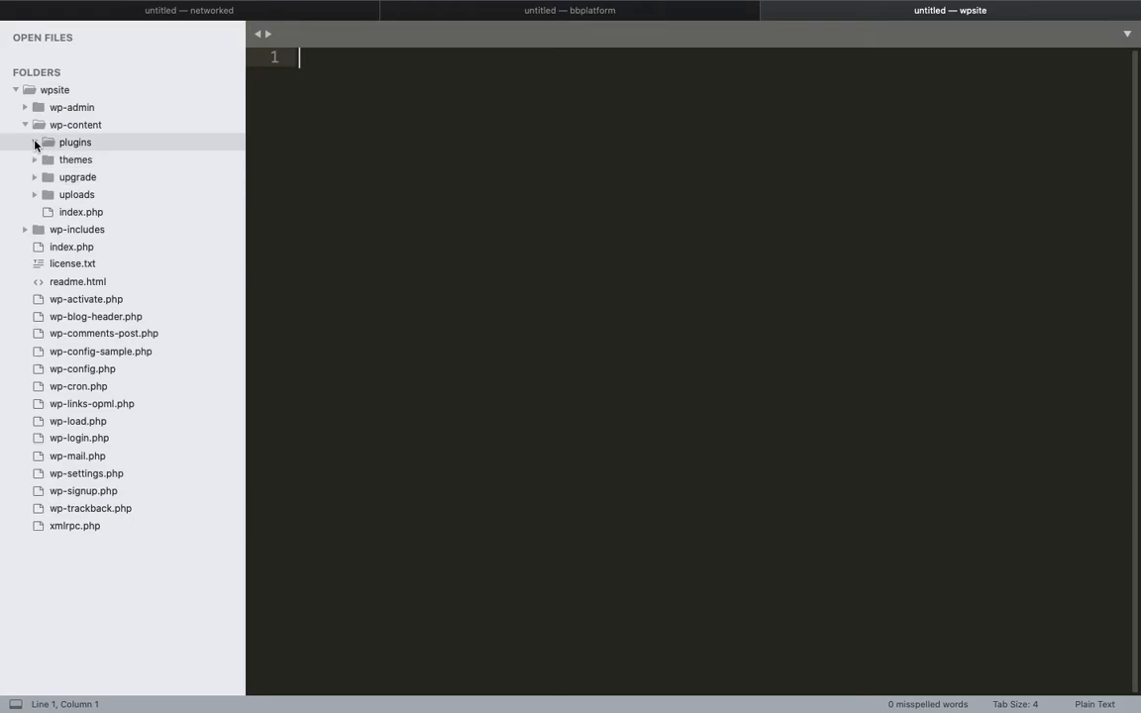
left_click(35, 142)
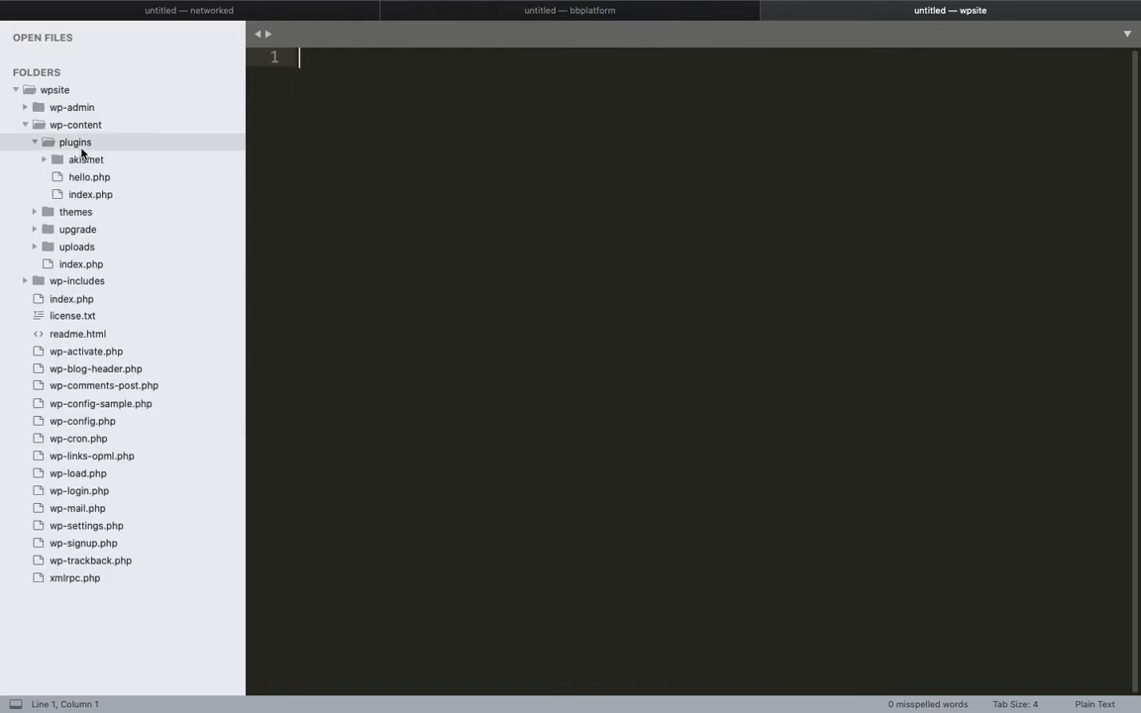
mouse_move(109, 139)
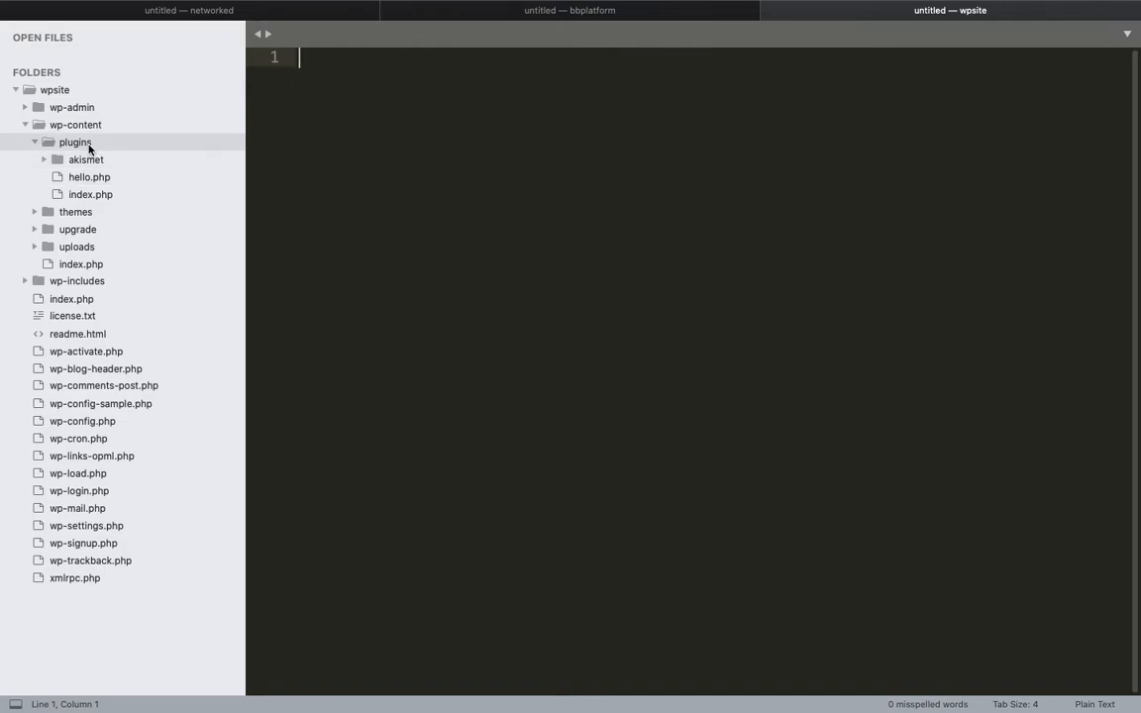
left_click(75, 160)
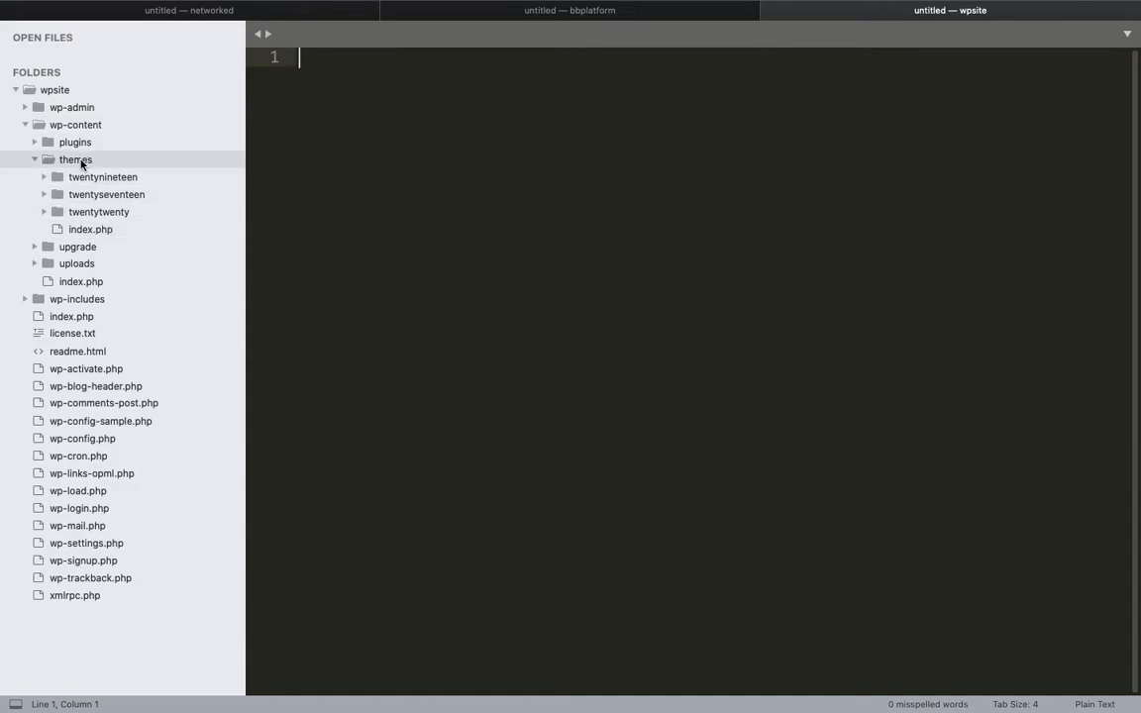
mouse_move(118, 170)
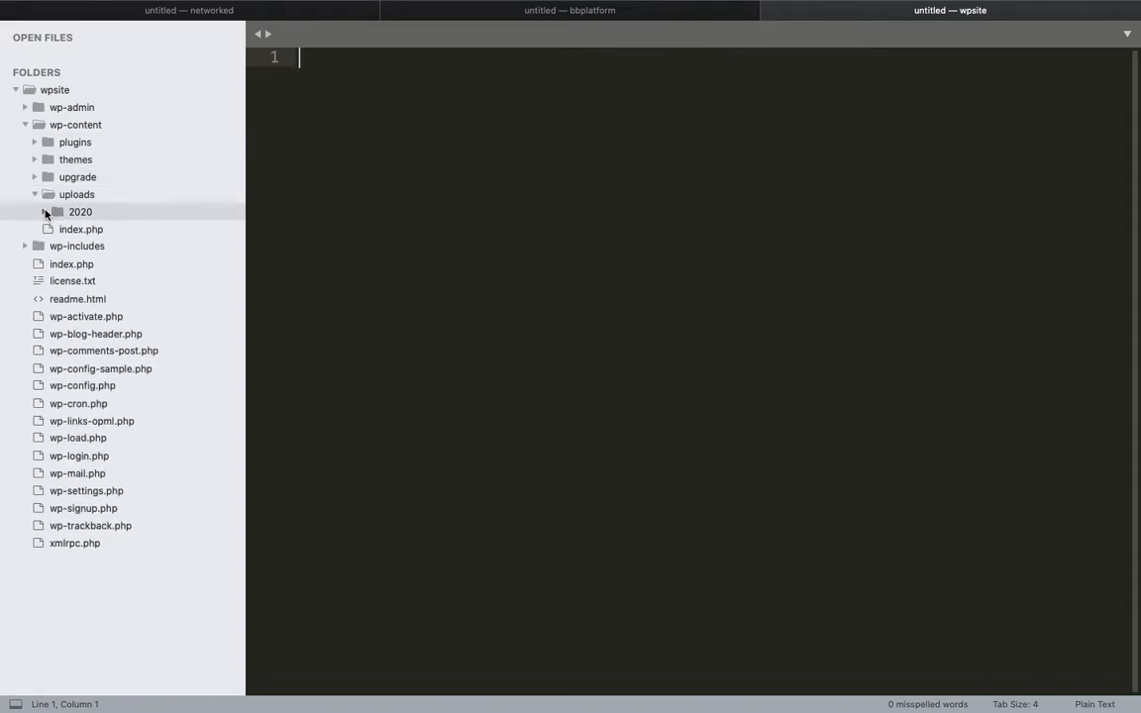
left_click(34, 194)
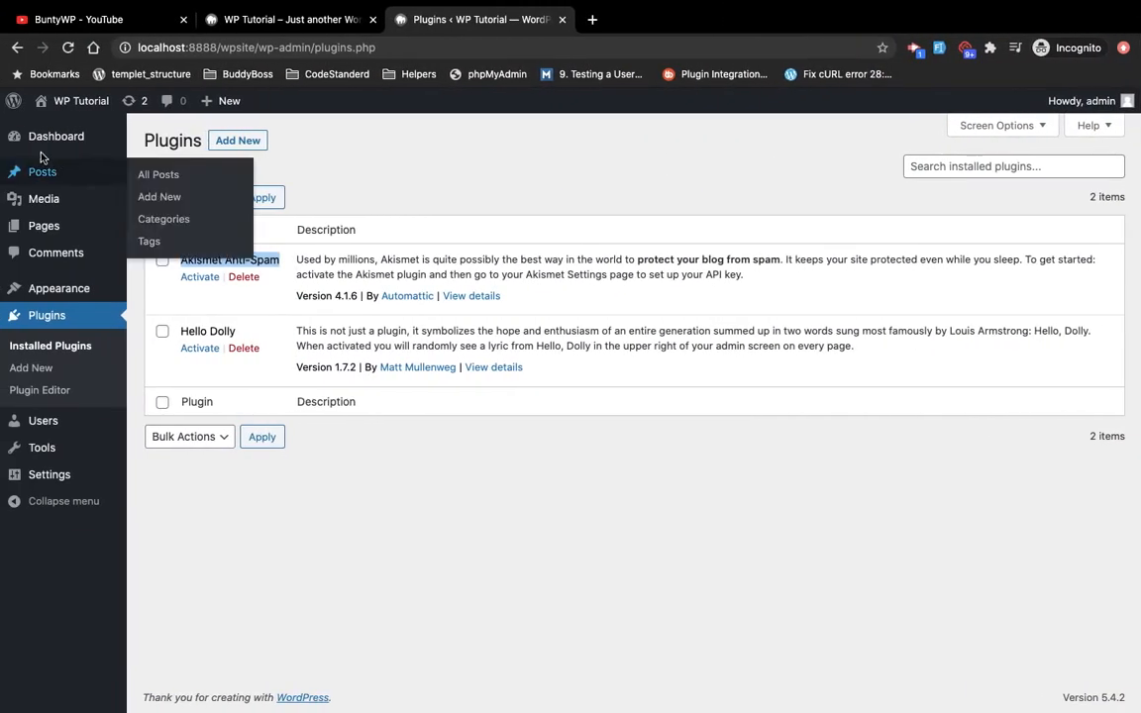
mouse_move(43, 199)
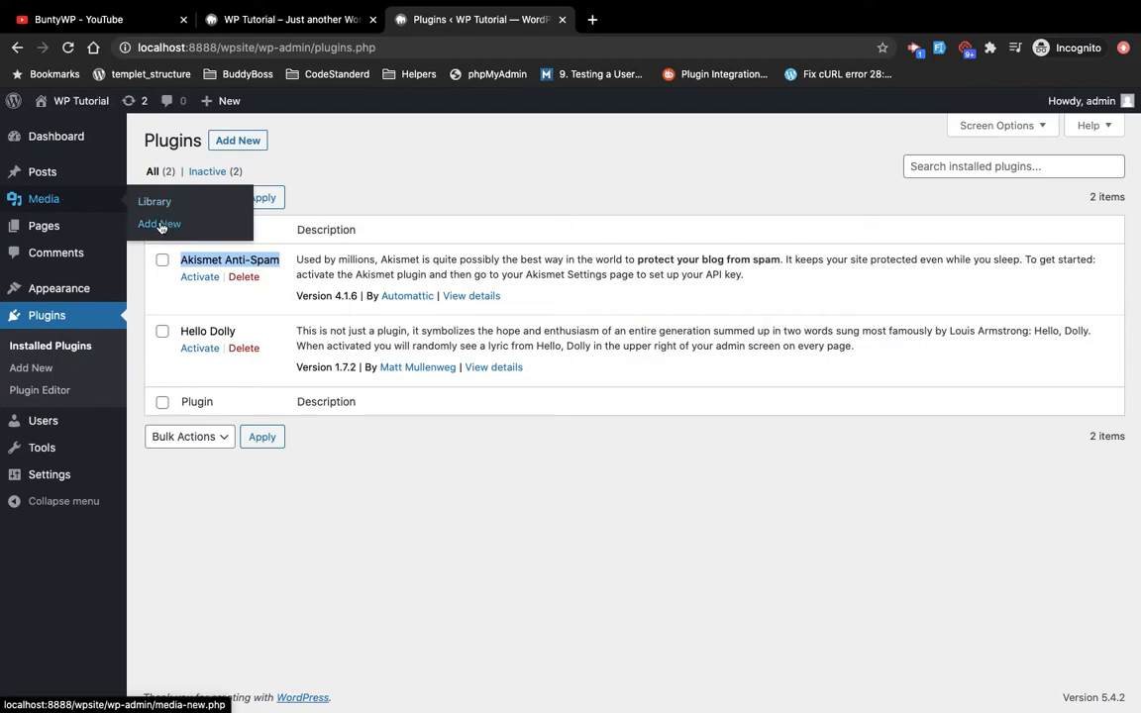
Step: Upload the bbpress-photo_400x400 image through Media > Add New
left_click(158, 224)
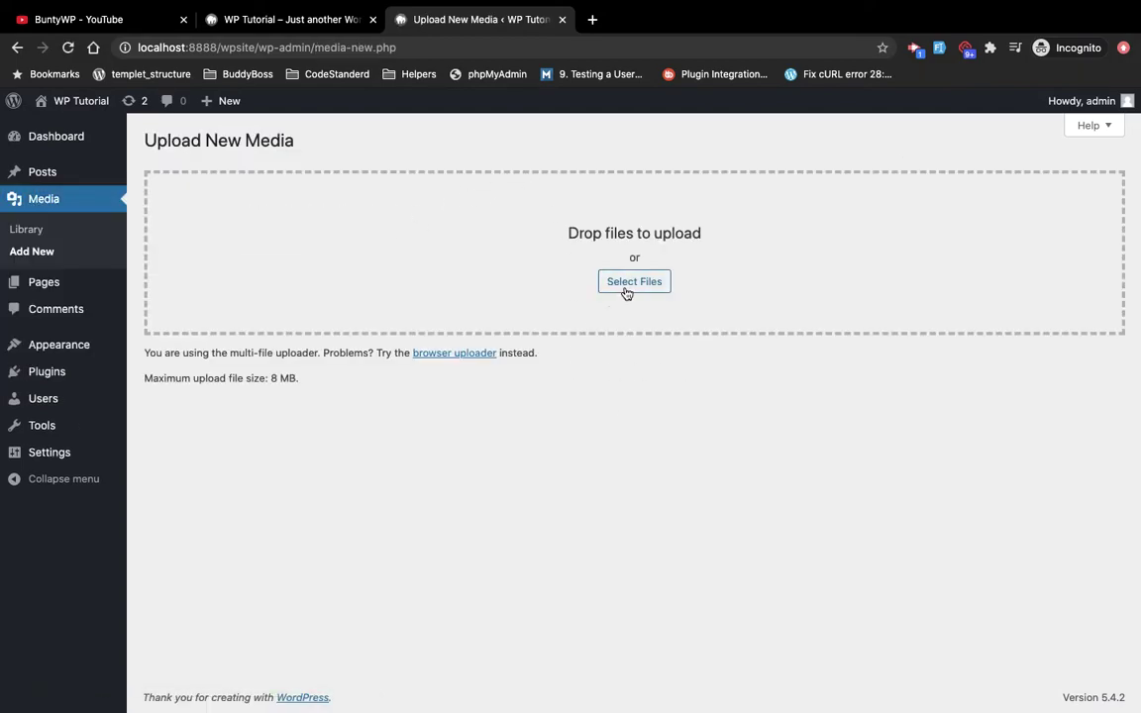
left_click(634, 281)
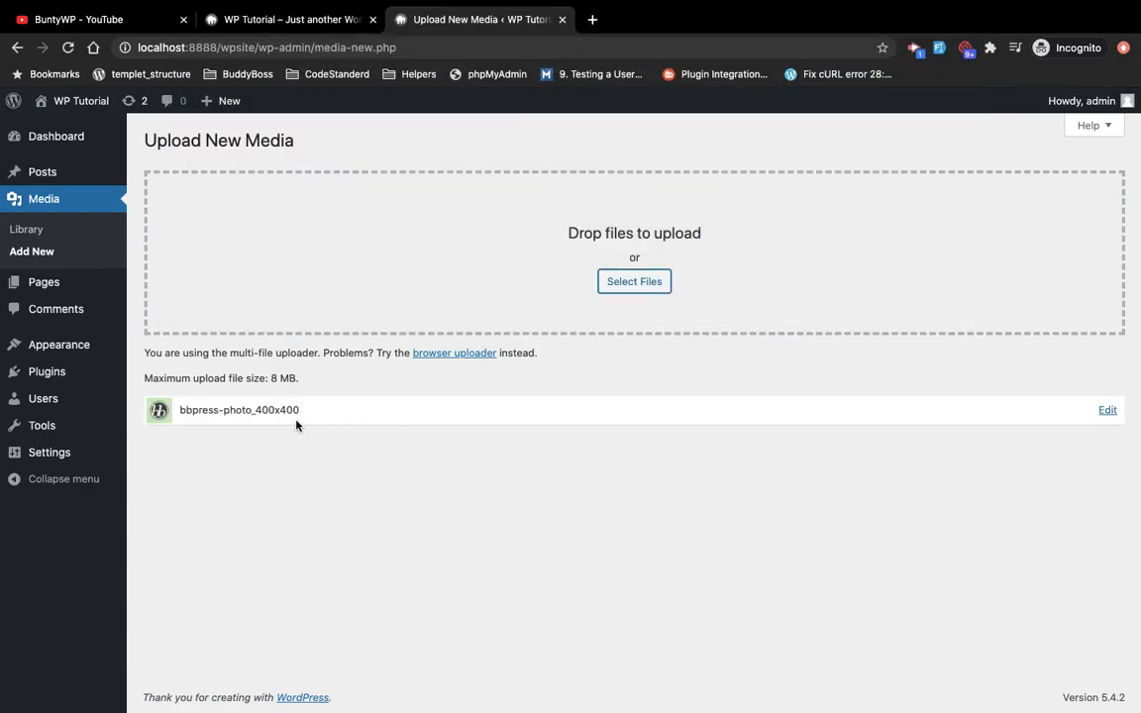
double_click(238, 410)
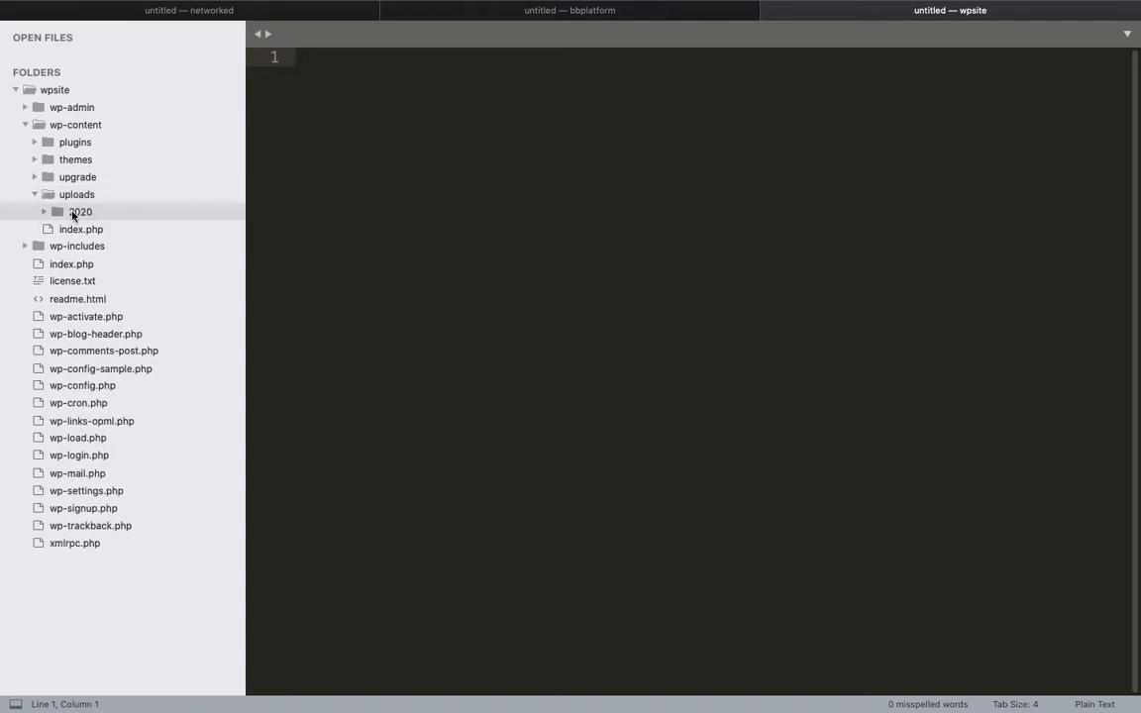
mouse_move(66, 214)
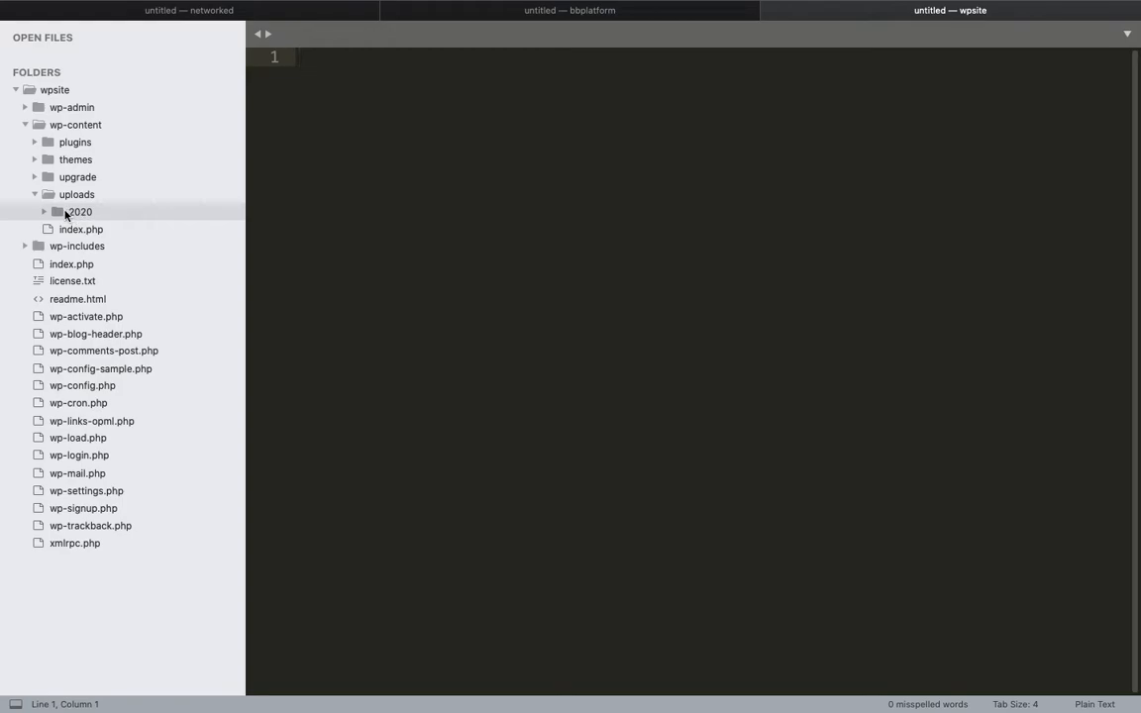
Step: Expand uploads/2020/07 and widen the tree to read the bbpress photo and its 150x150 and 300x300 copies
left_click(44, 212)
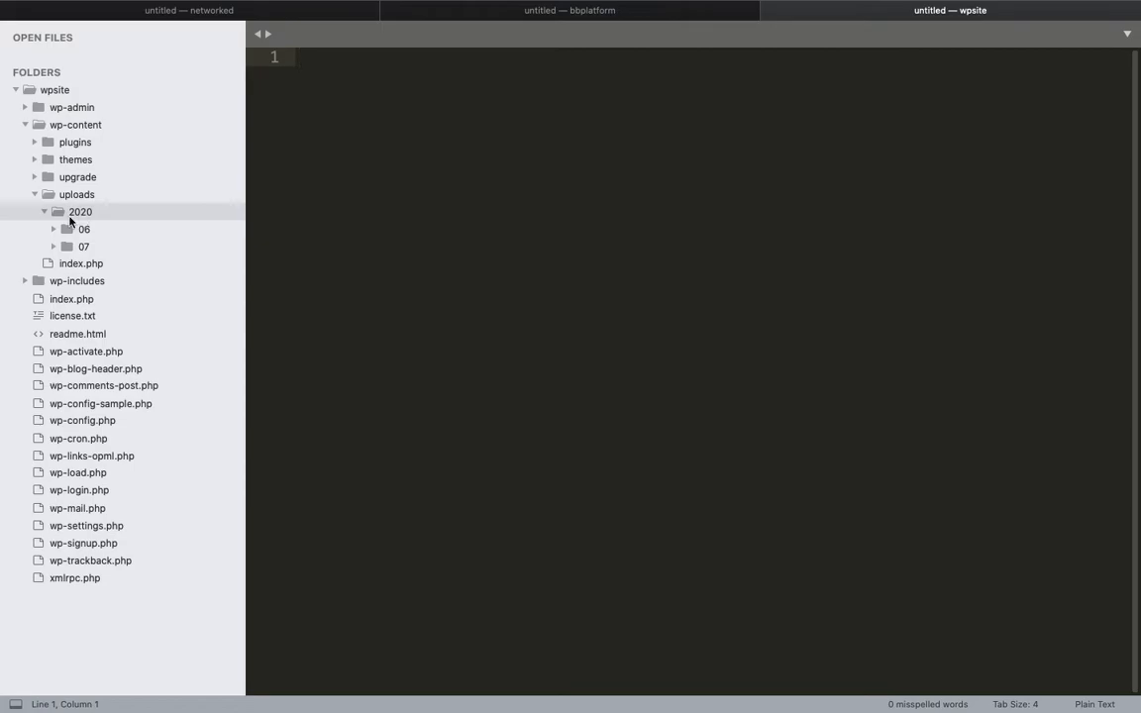
mouse_move(85, 241)
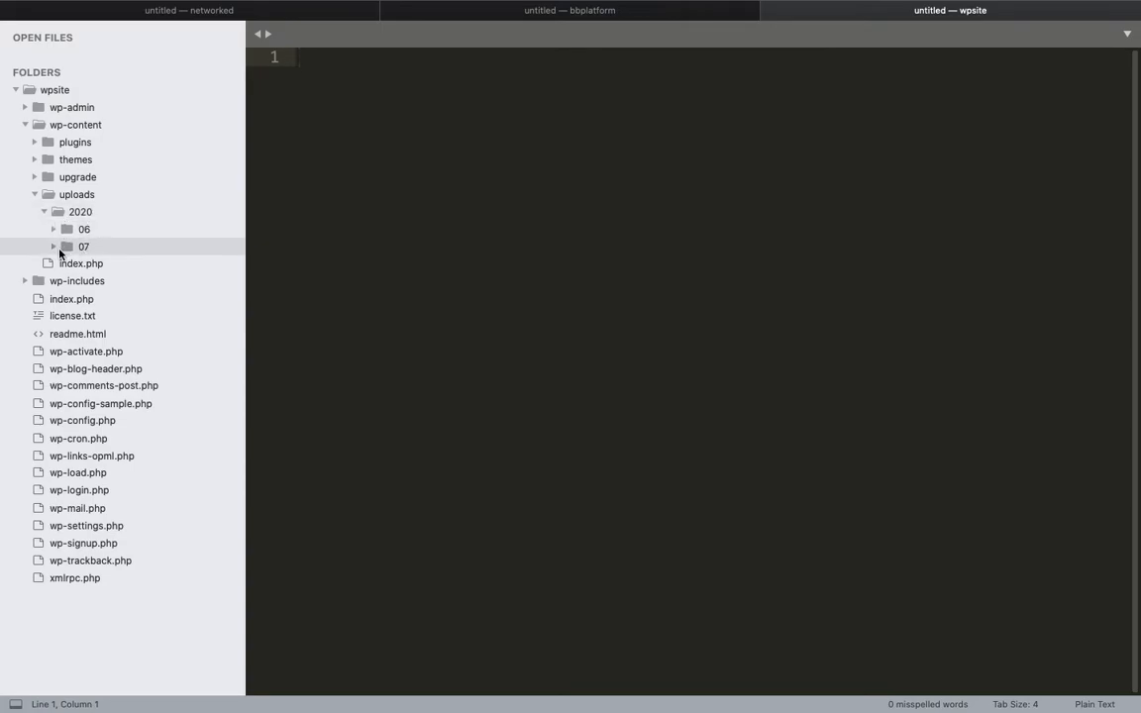
mouse_move(117, 249)
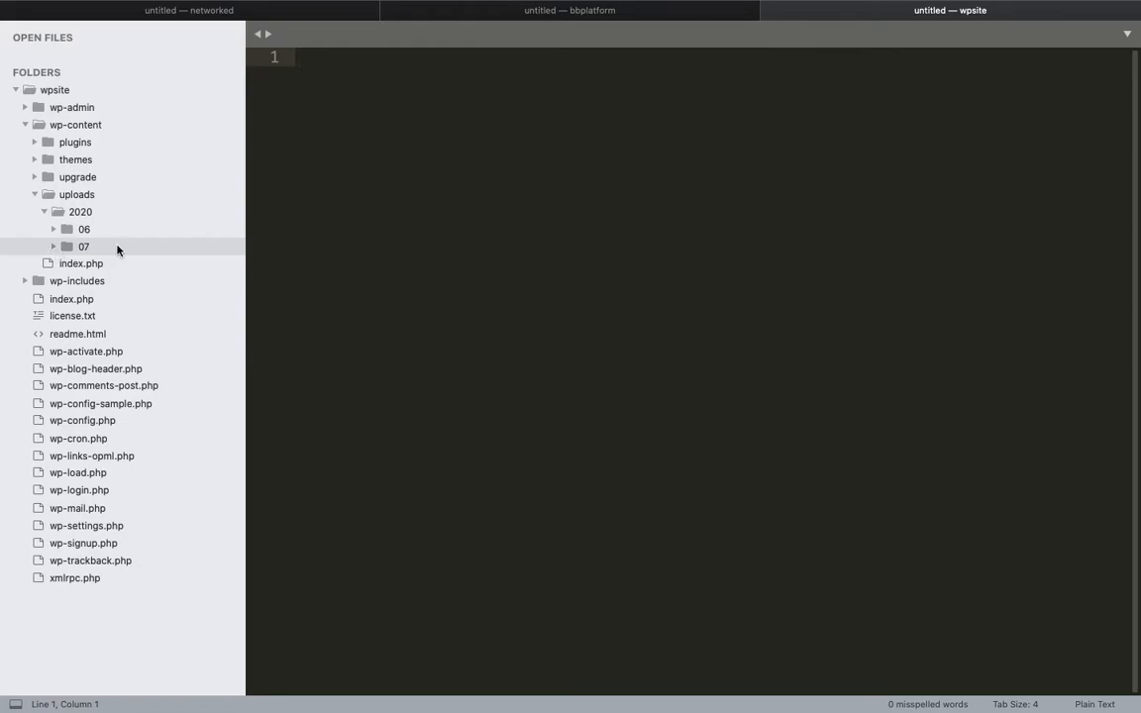
mouse_move(72, 258)
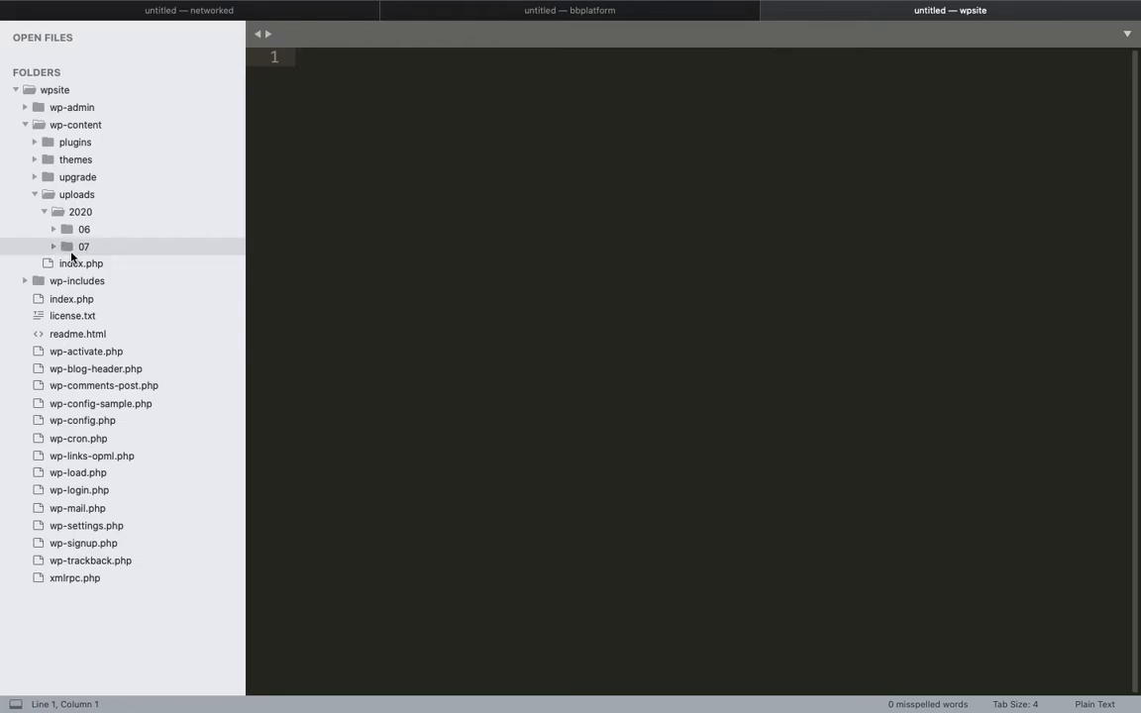
left_click(53, 246)
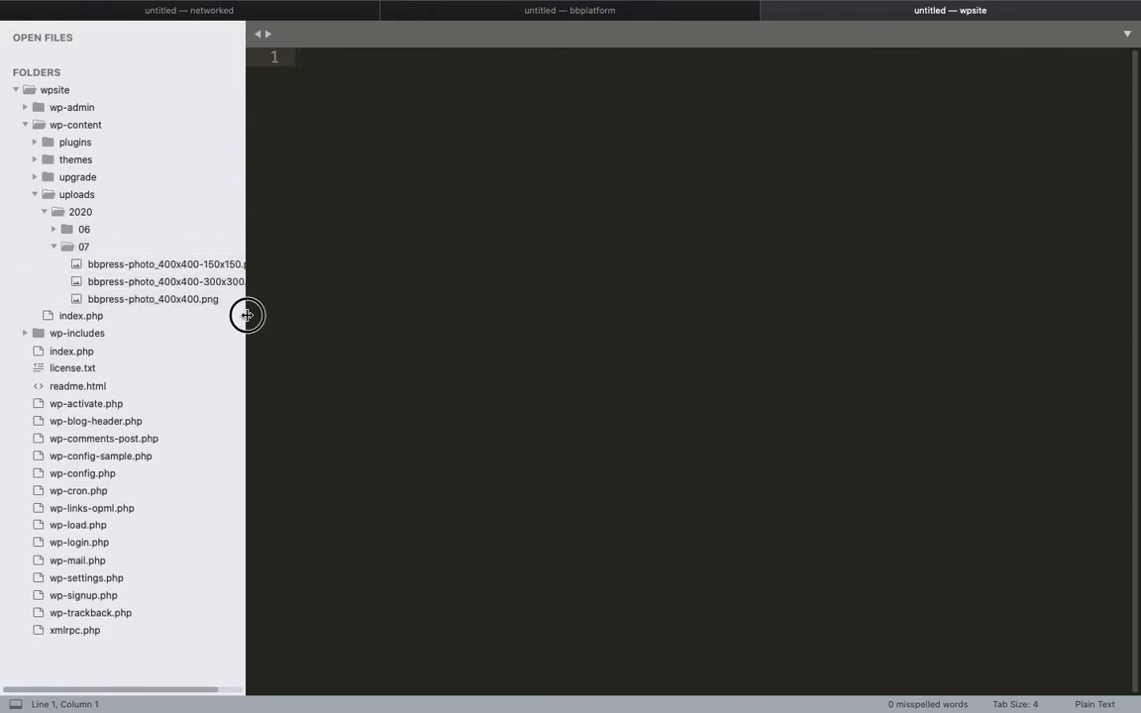
left_click_drag(246, 315, 291, 298)
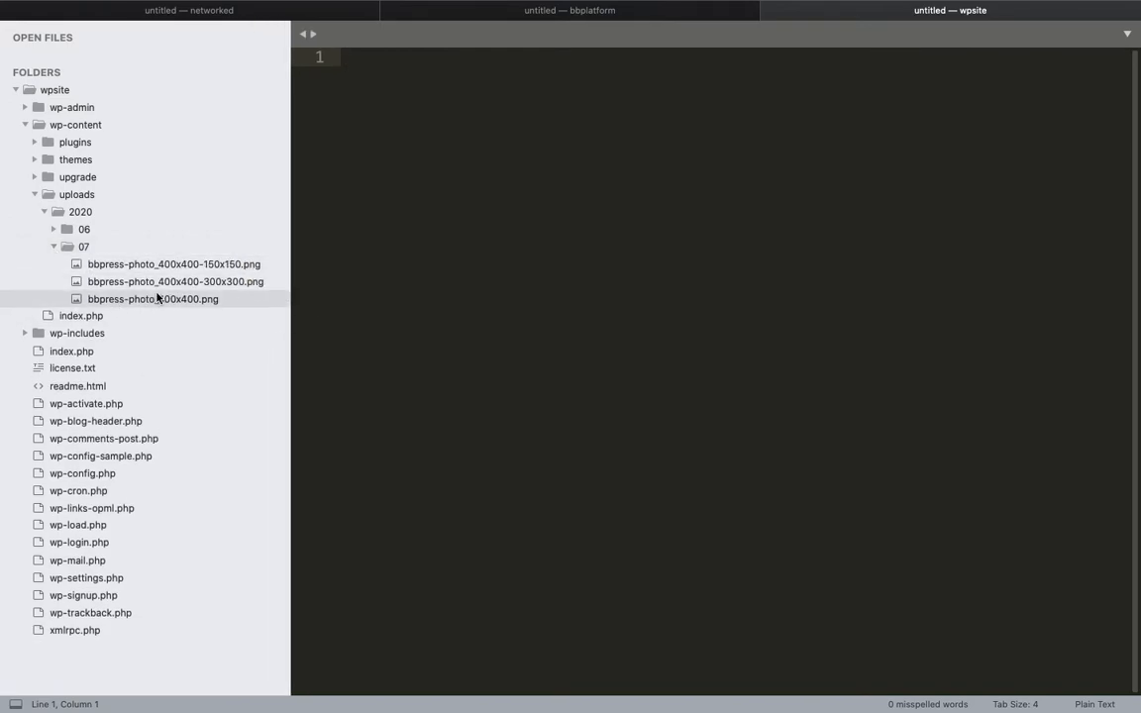
mouse_move(126, 299)
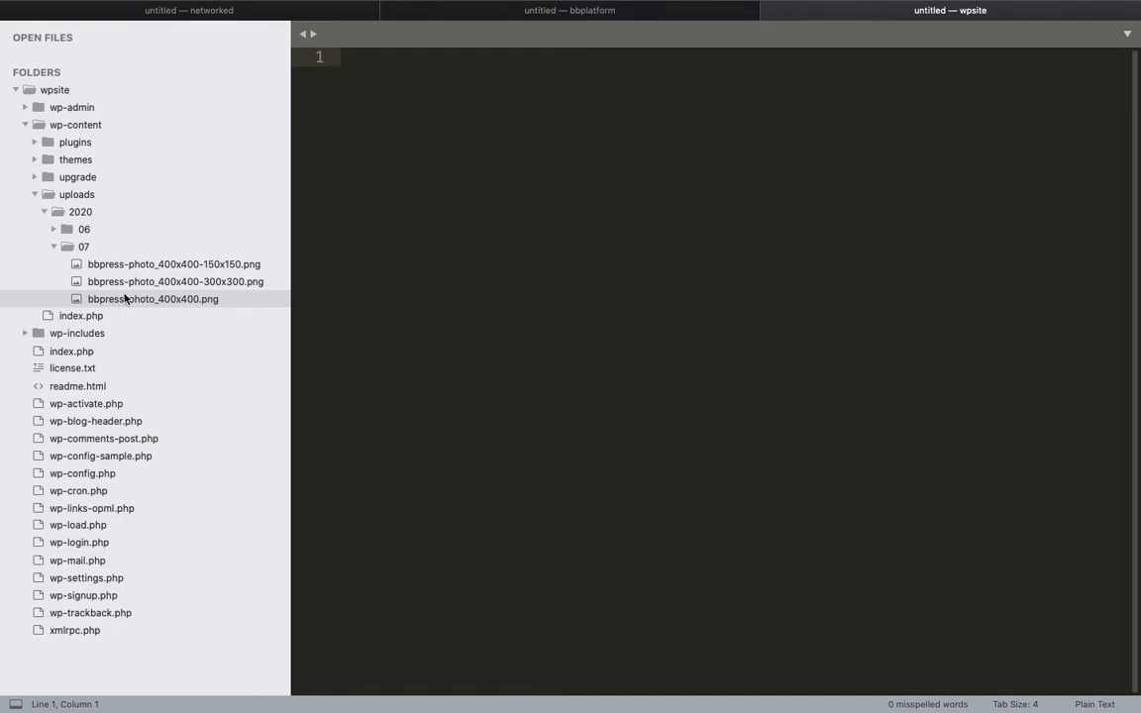
mouse_move(131, 297)
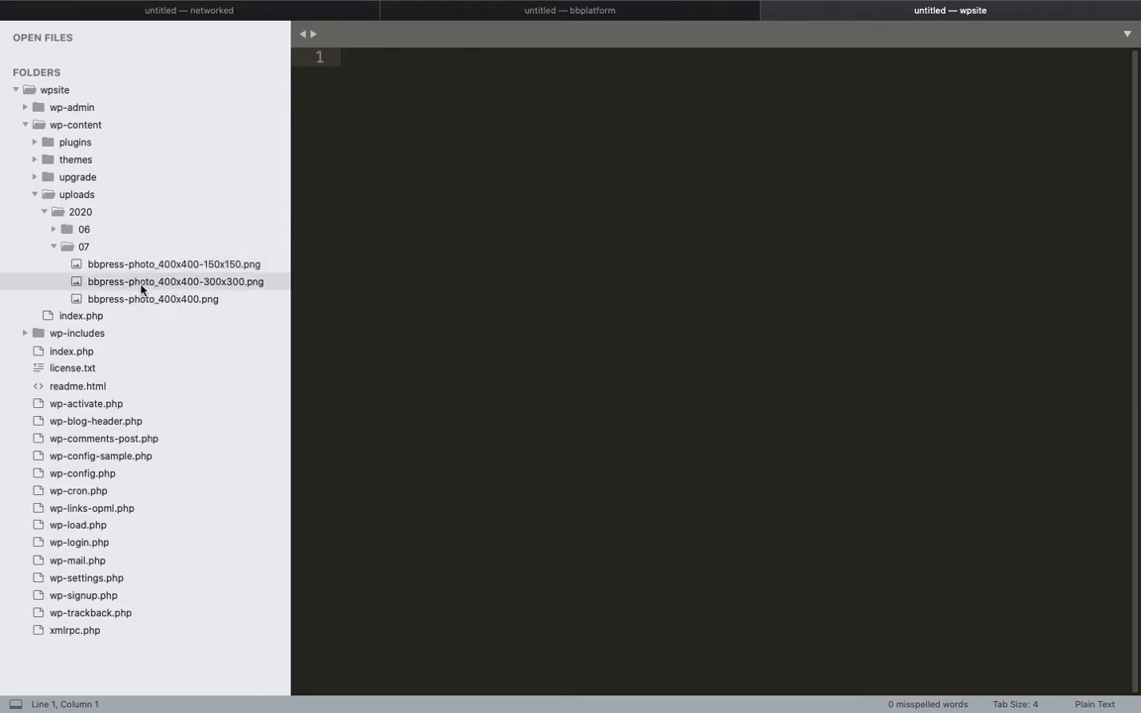
mouse_move(119, 286)
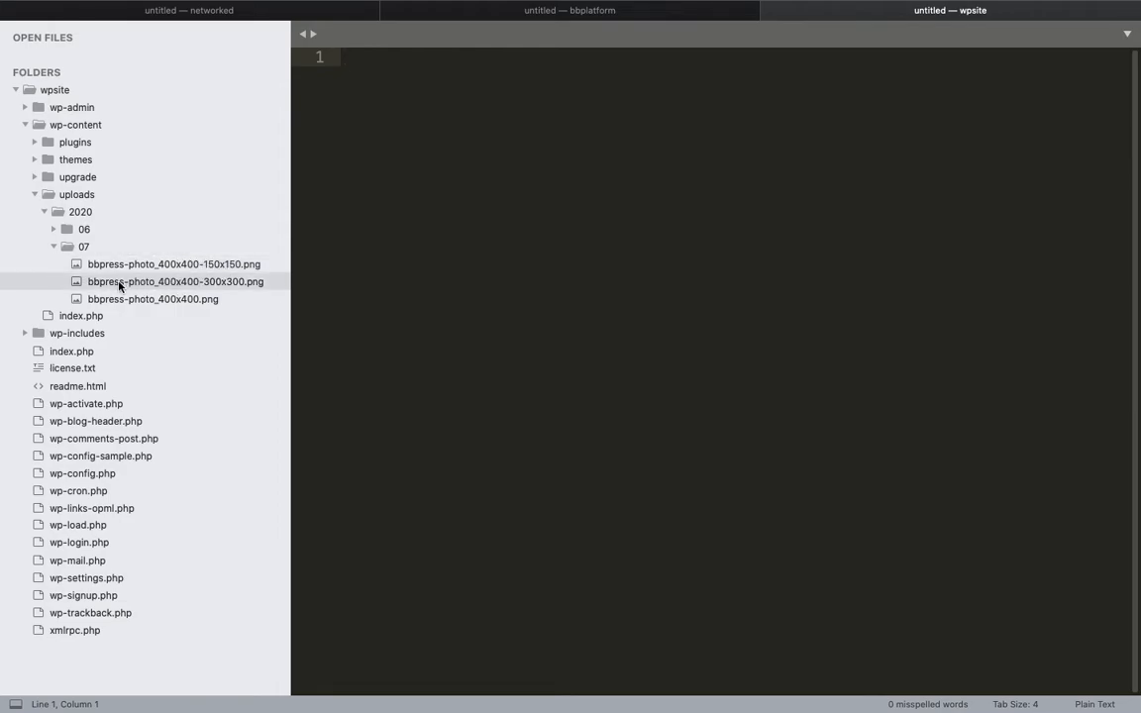
mouse_move(198, 268)
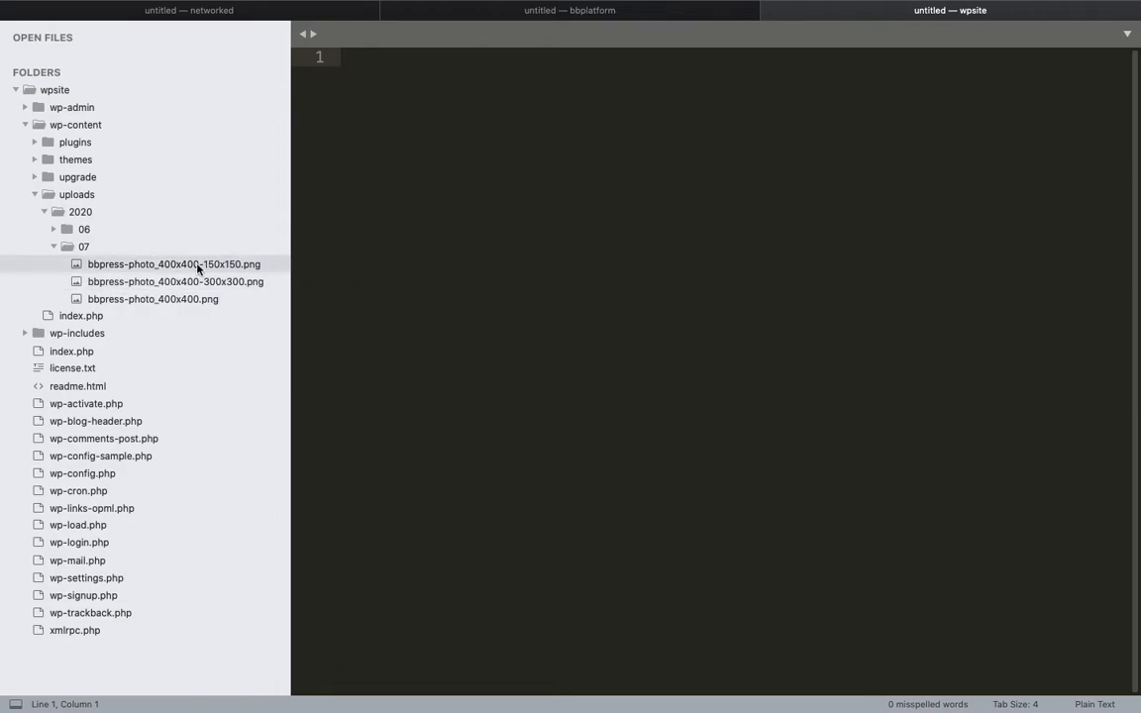
mouse_move(126, 264)
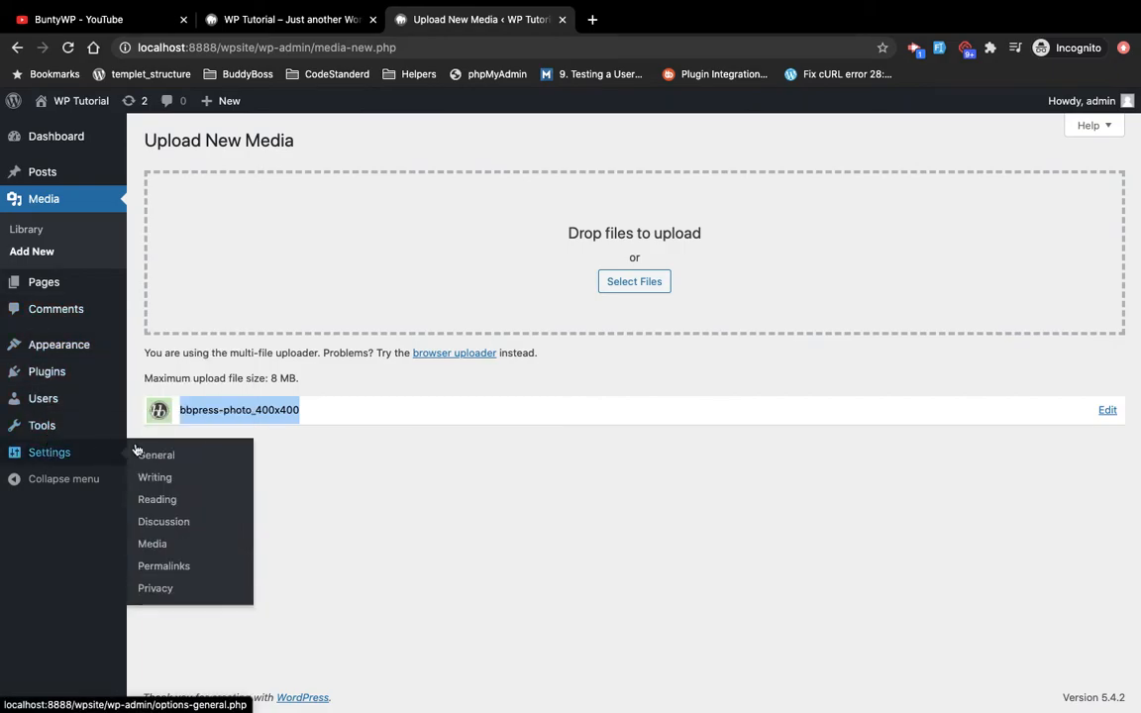
Step: Show Media Settings and highlight the Thumbnail 150, Medium 300 and Large 1024 size labels
left_click(152, 544)
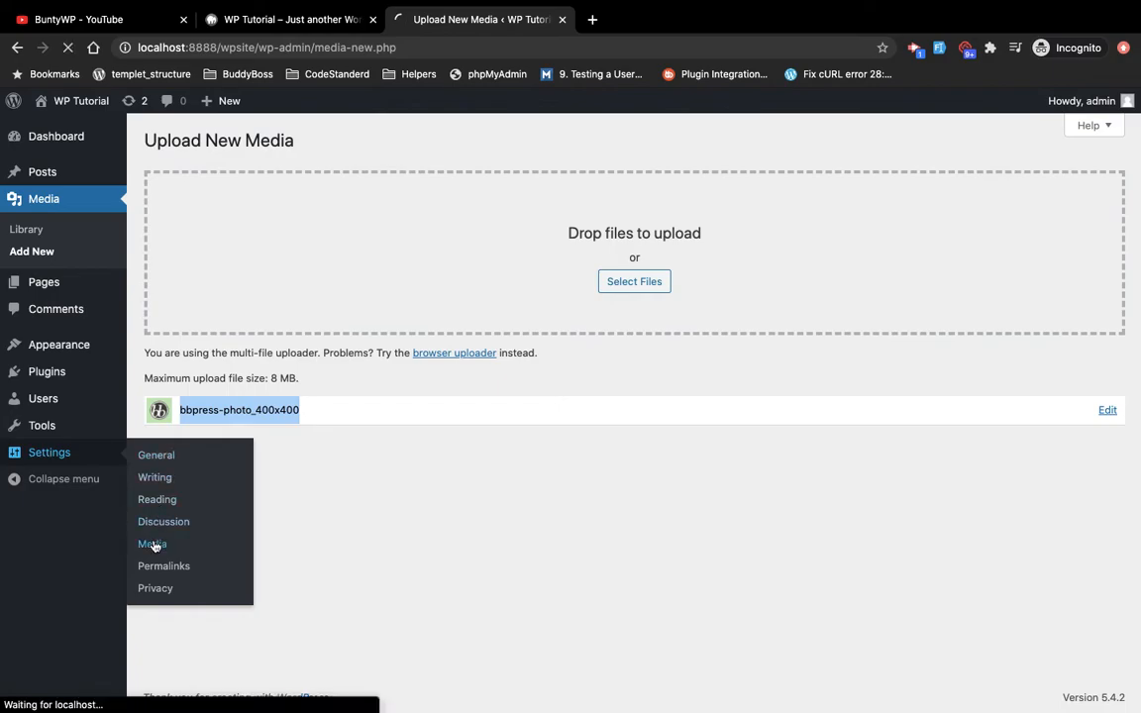
left_click(151, 544)
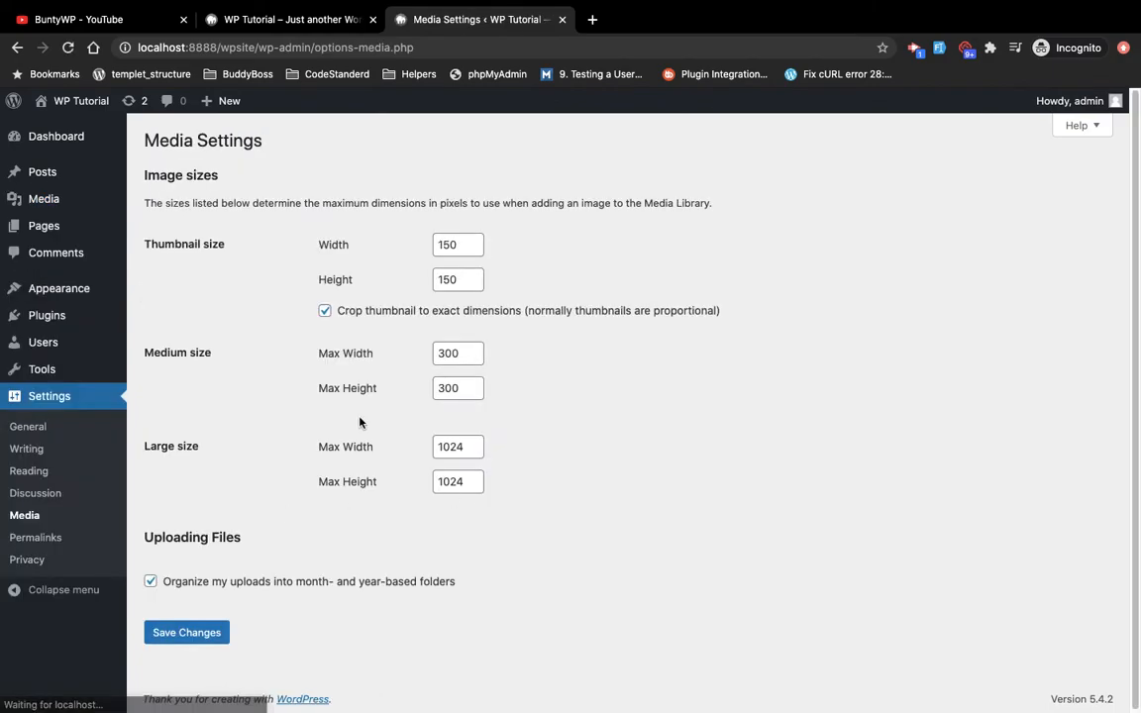
mouse_move(210, 496)
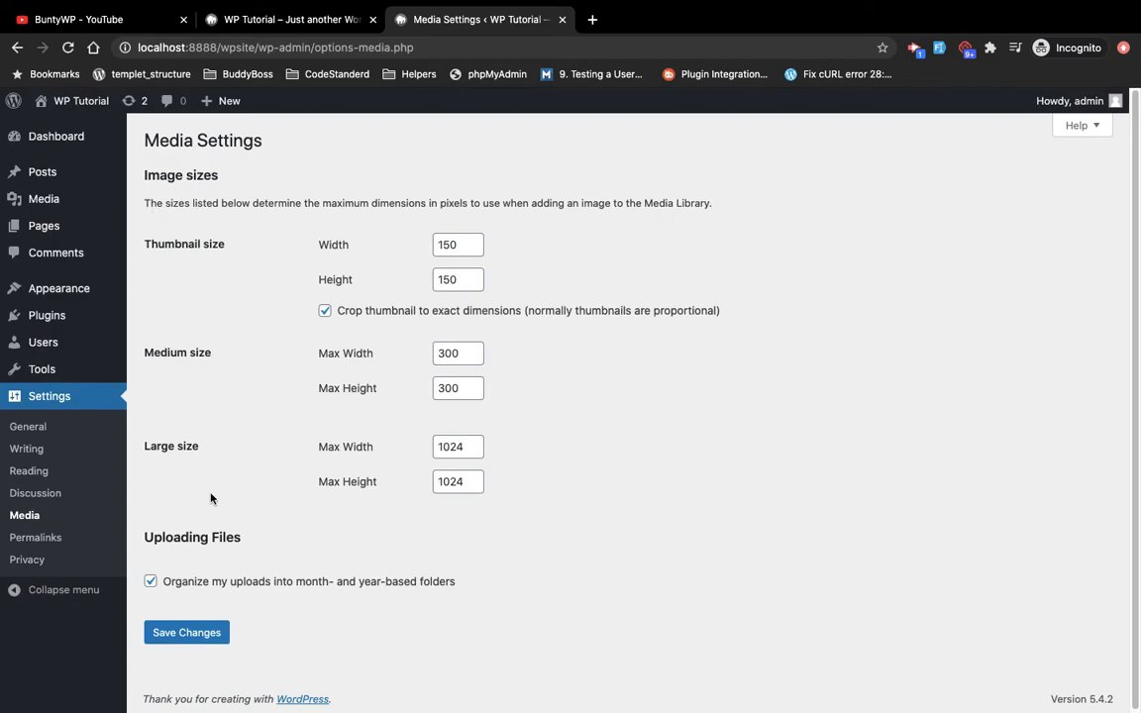
mouse_move(201, 274)
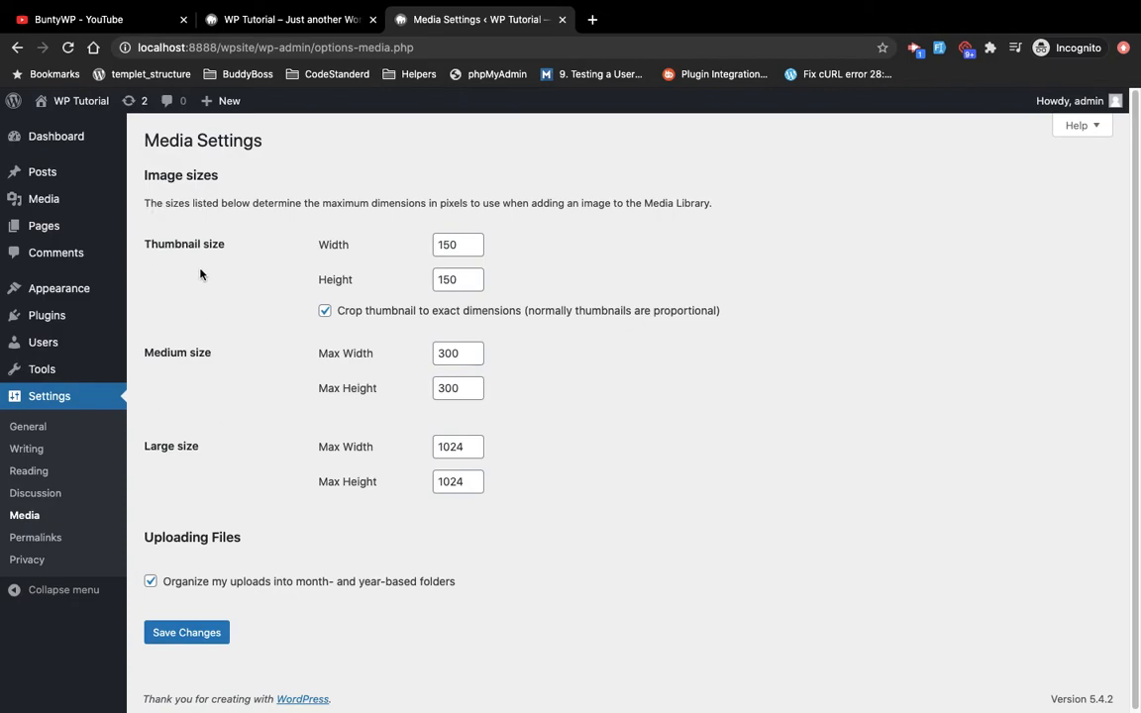
mouse_move(230, 358)
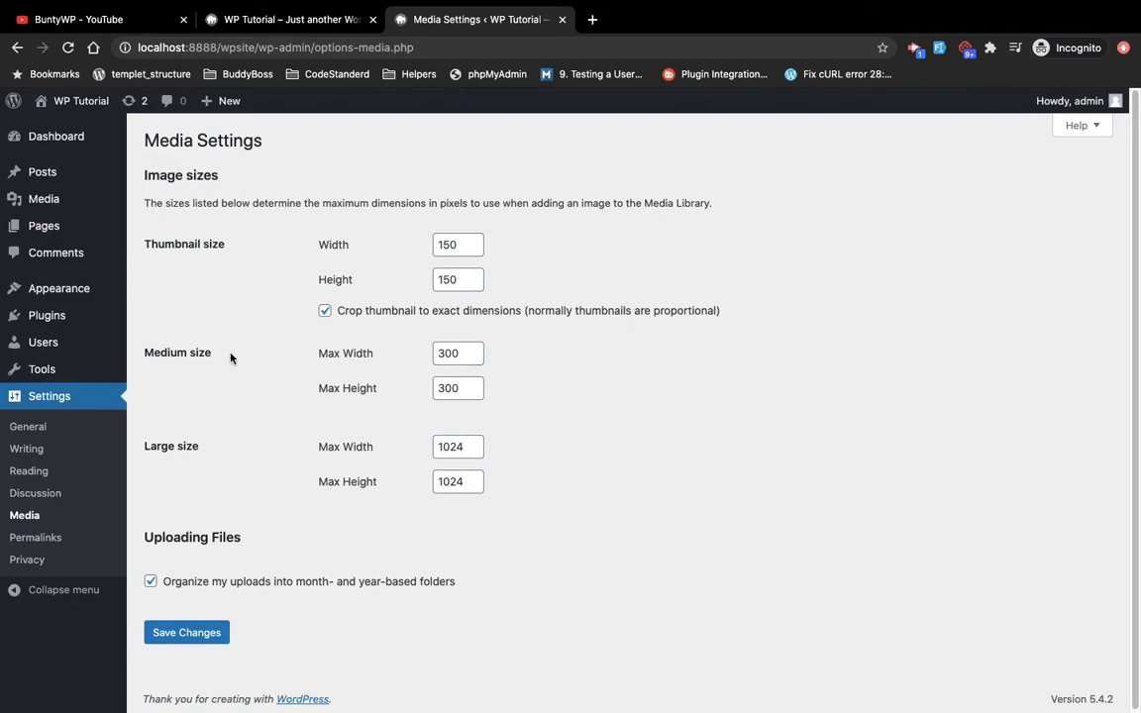
mouse_move(195, 243)
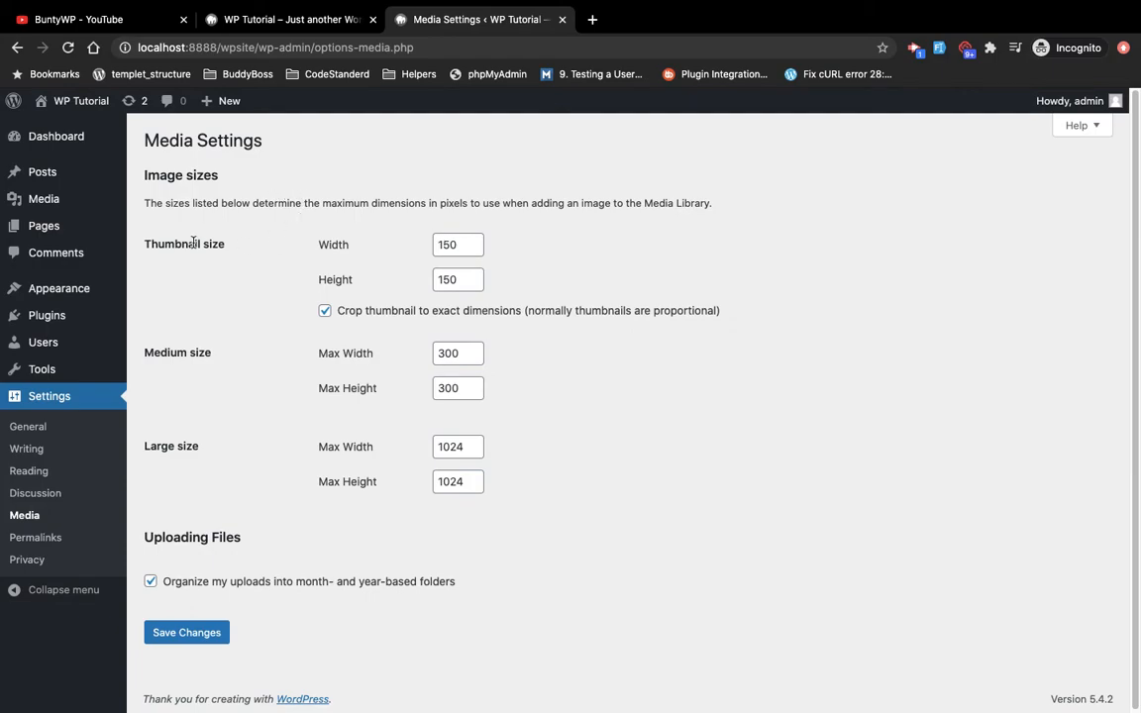
mouse_move(139, 247)
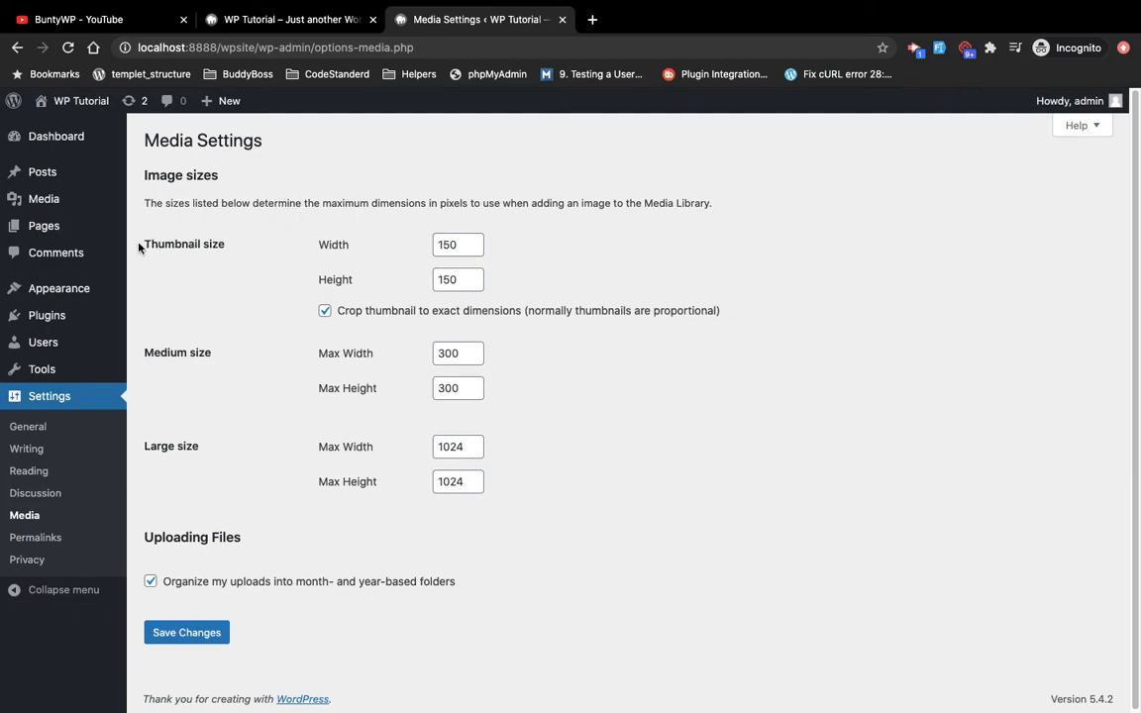
double_click(178, 353)
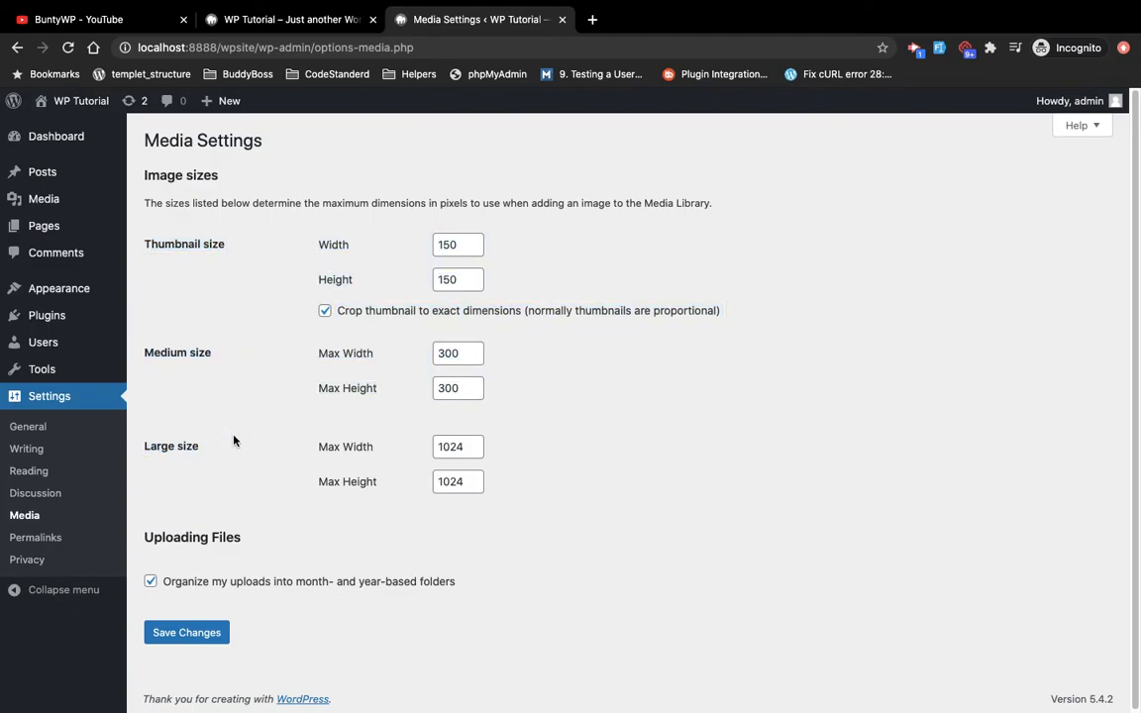
mouse_move(270, 267)
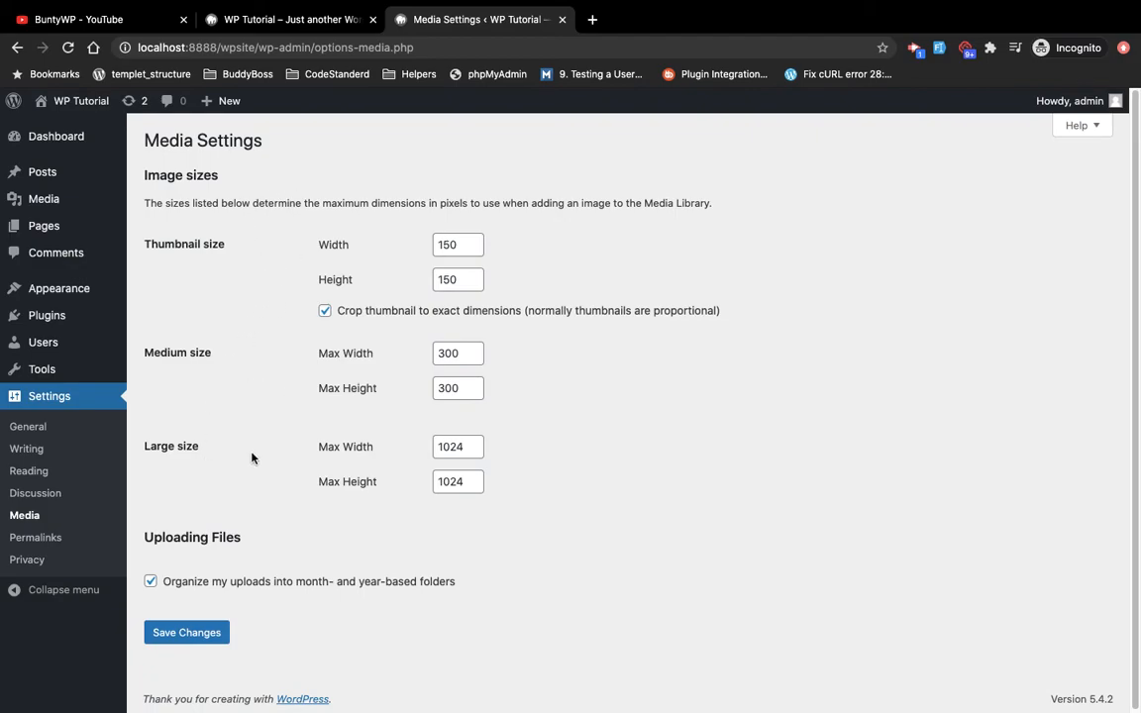
double_click(171, 447)
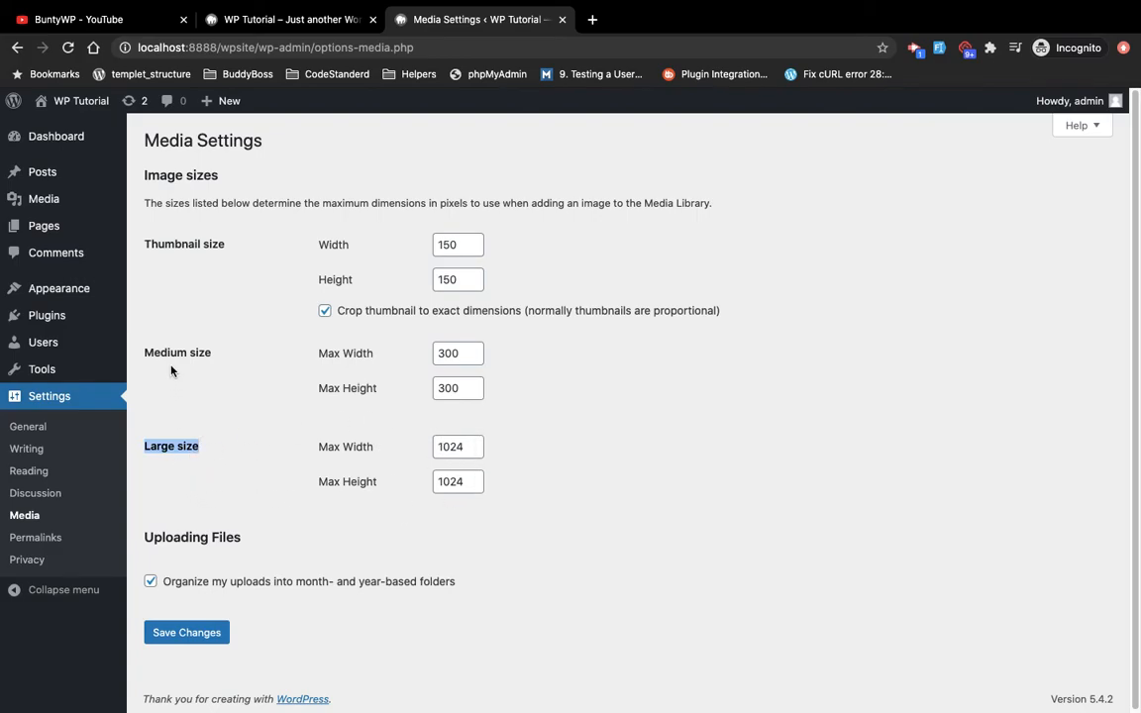
mouse_move(225, 320)
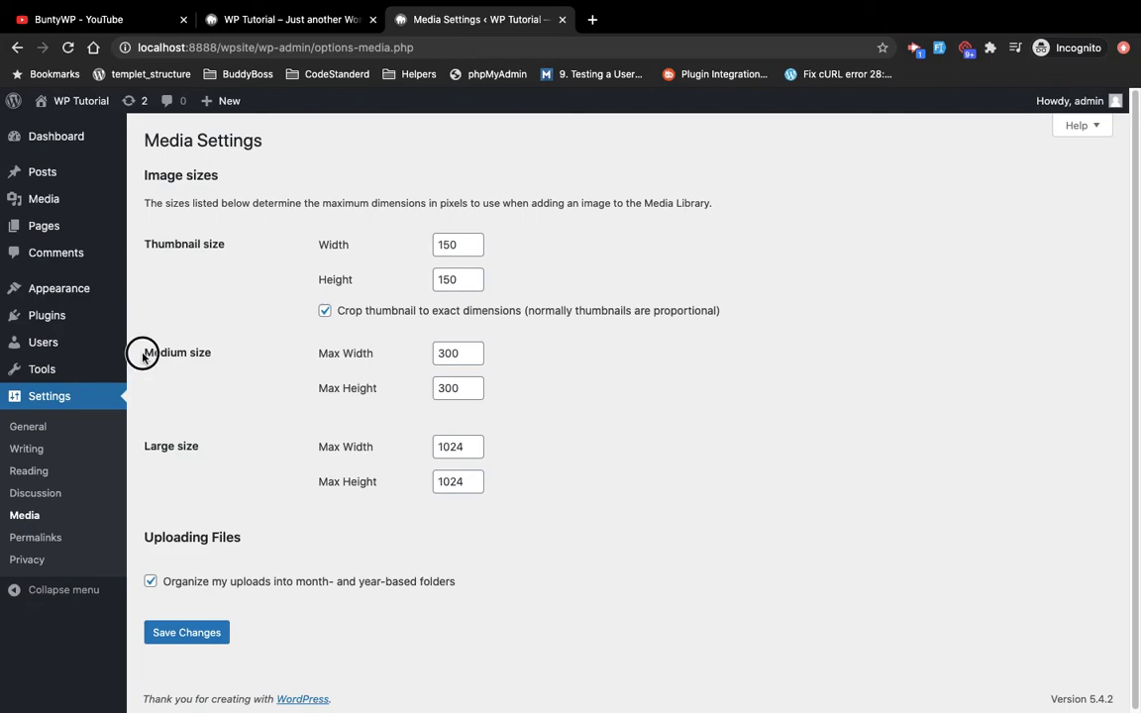
mouse_move(147, 243)
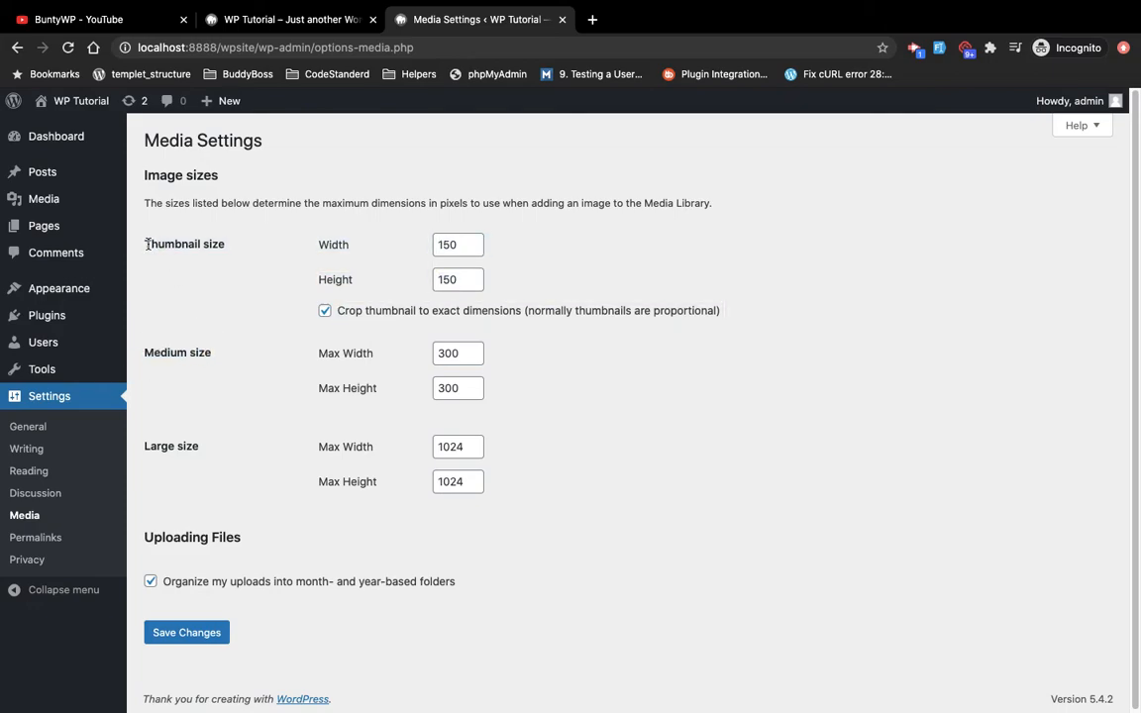
double_click(184, 244)
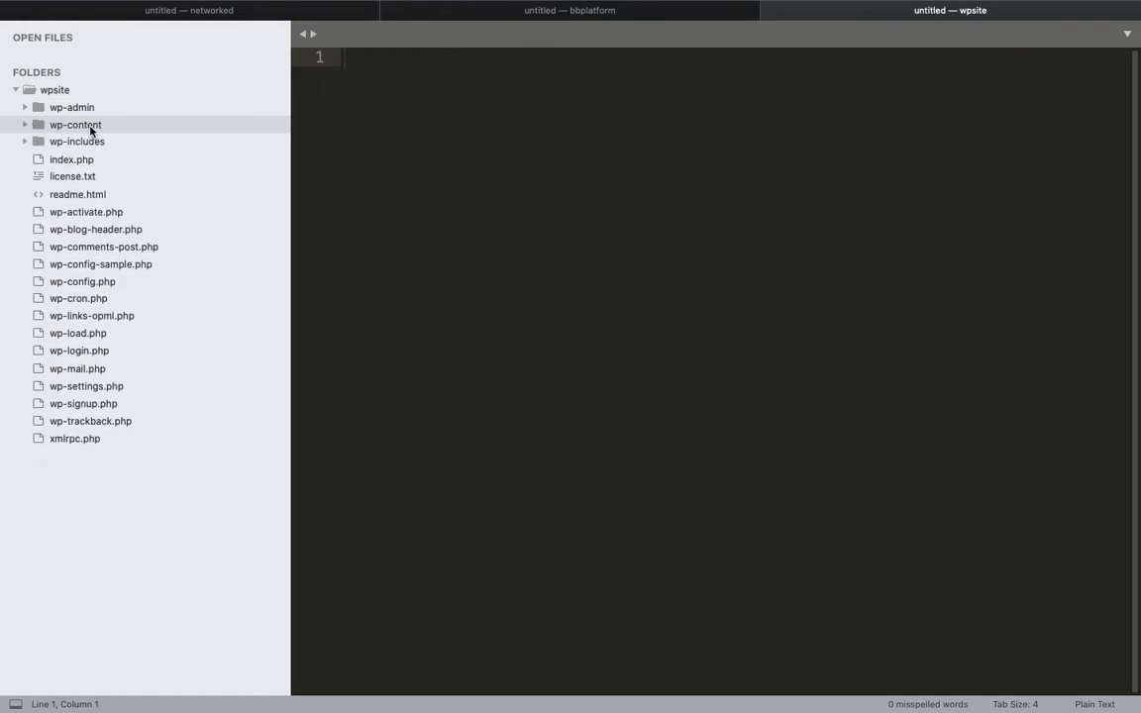
Step: Expand the wp-admin folder to list its subfolders and admin PHP files
left_click(72, 107)
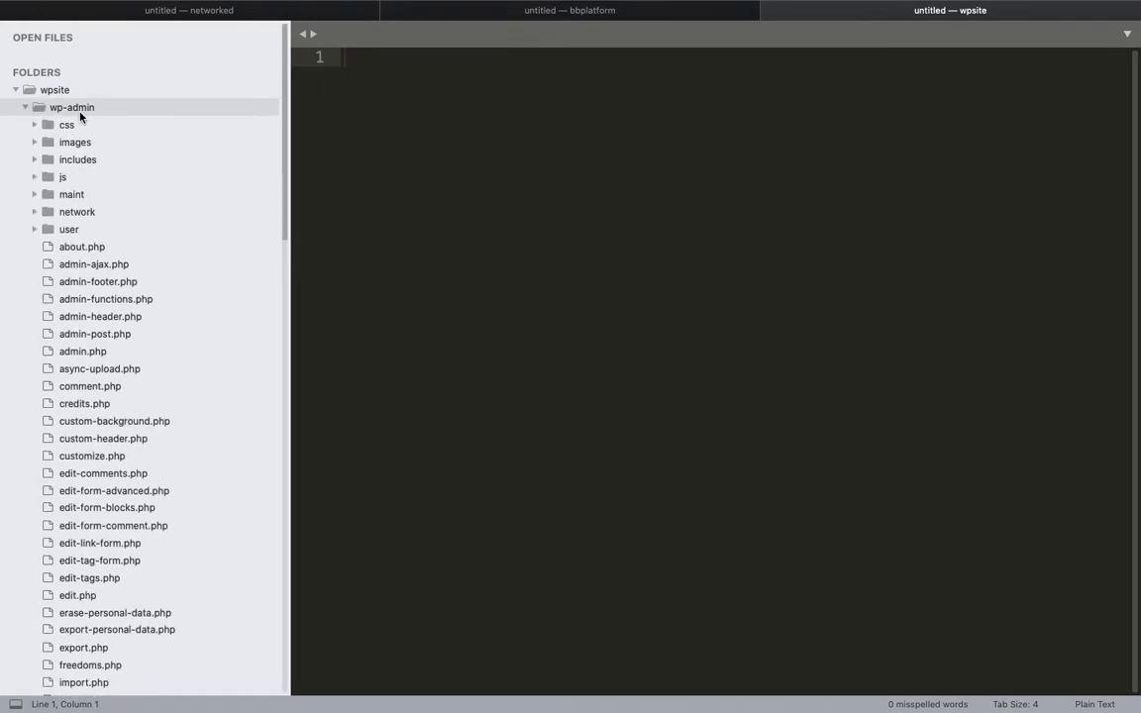
left_click(31, 106)
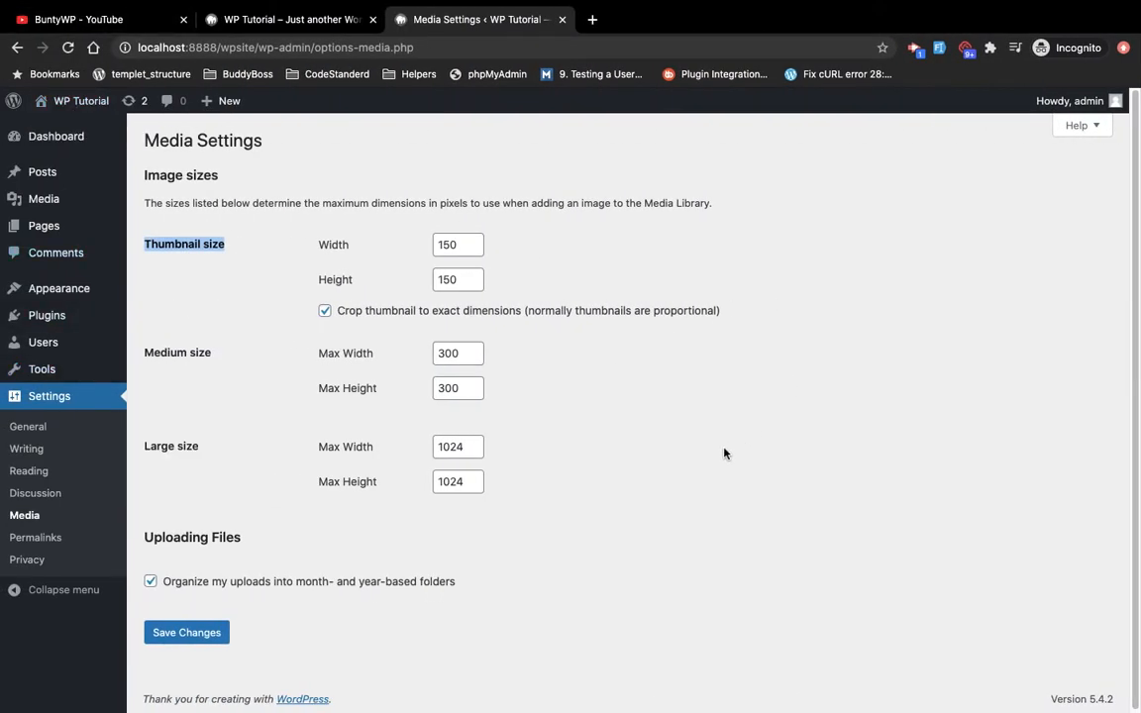
mouse_move(56, 136)
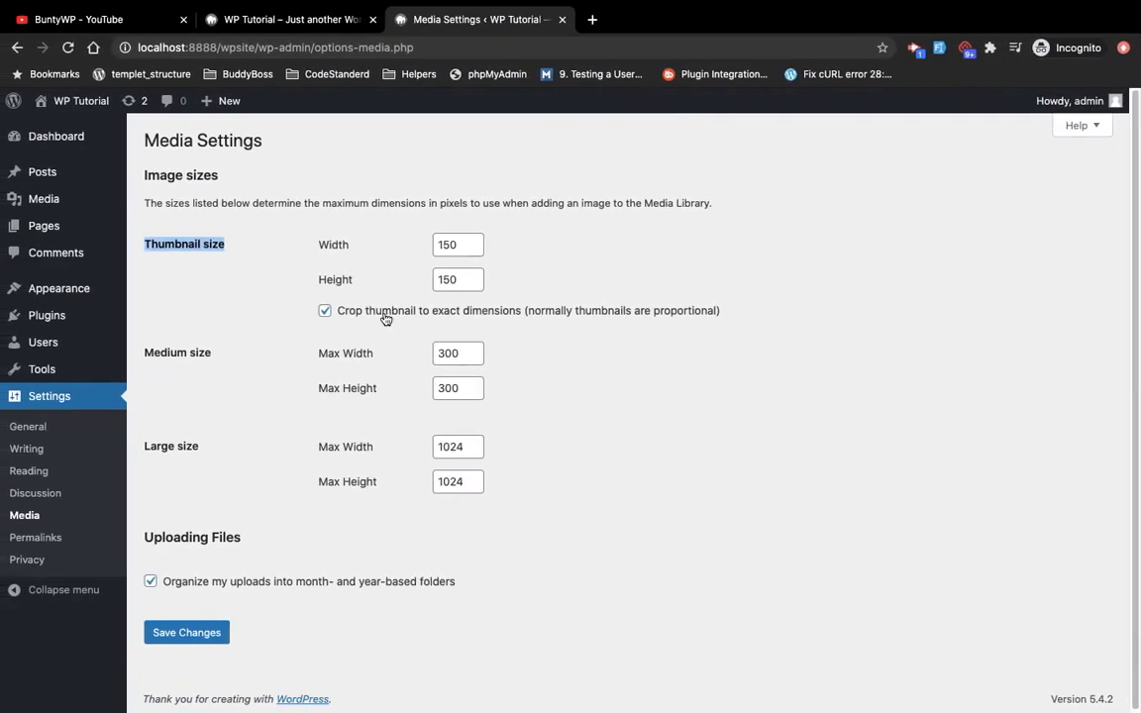
mouse_move(144, 348)
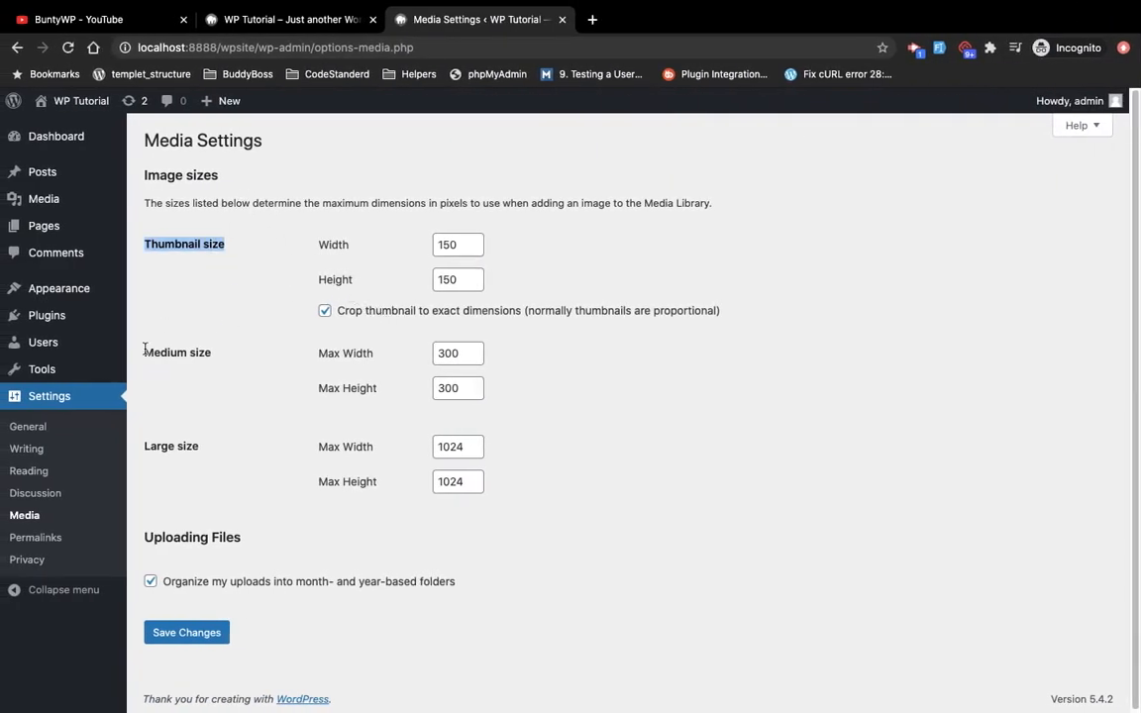
mouse_move(662, 195)
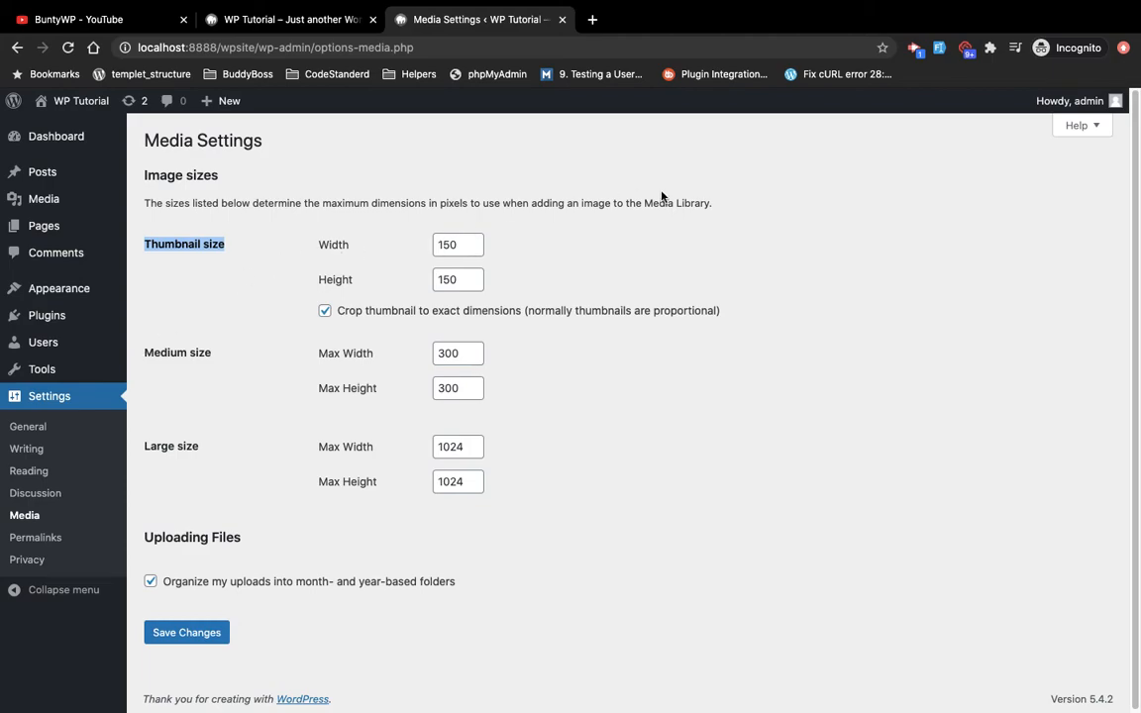
mouse_move(567, 278)
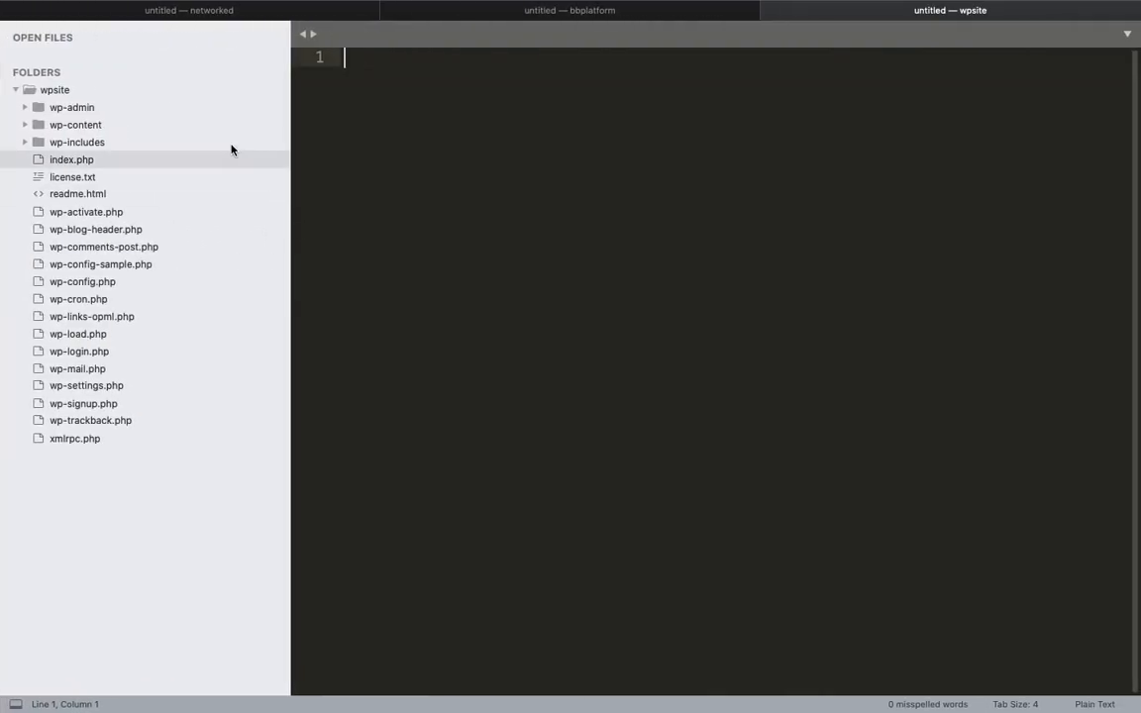
mouse_move(166, 125)
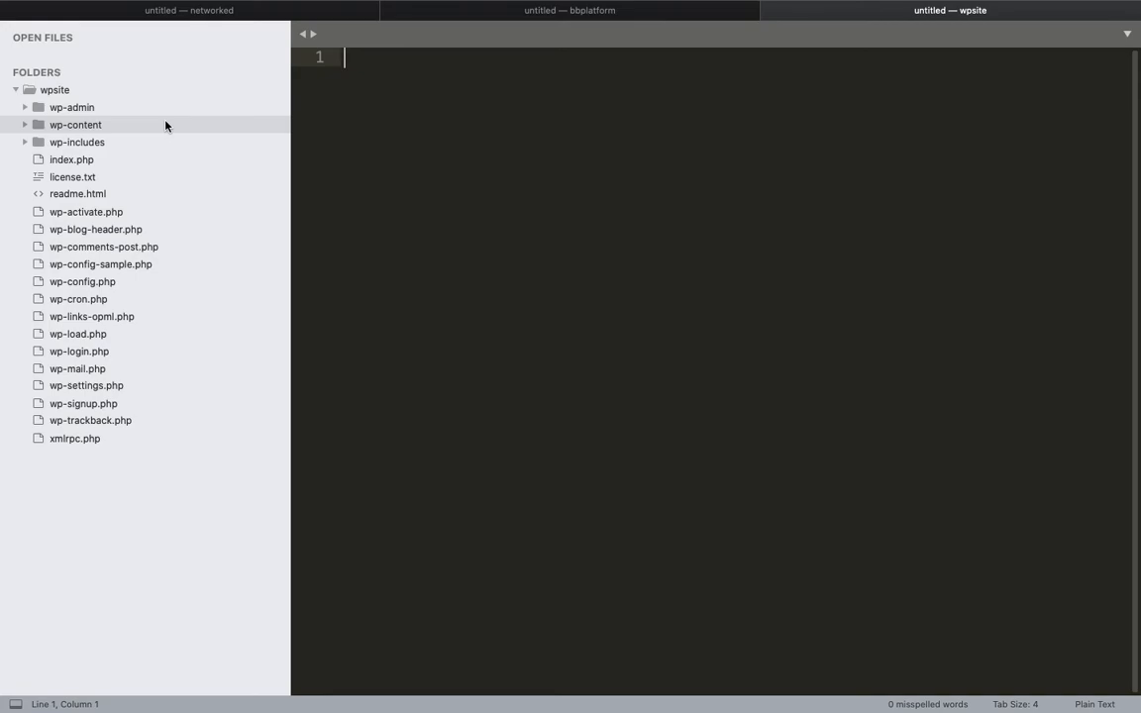
mouse_move(86, 108)
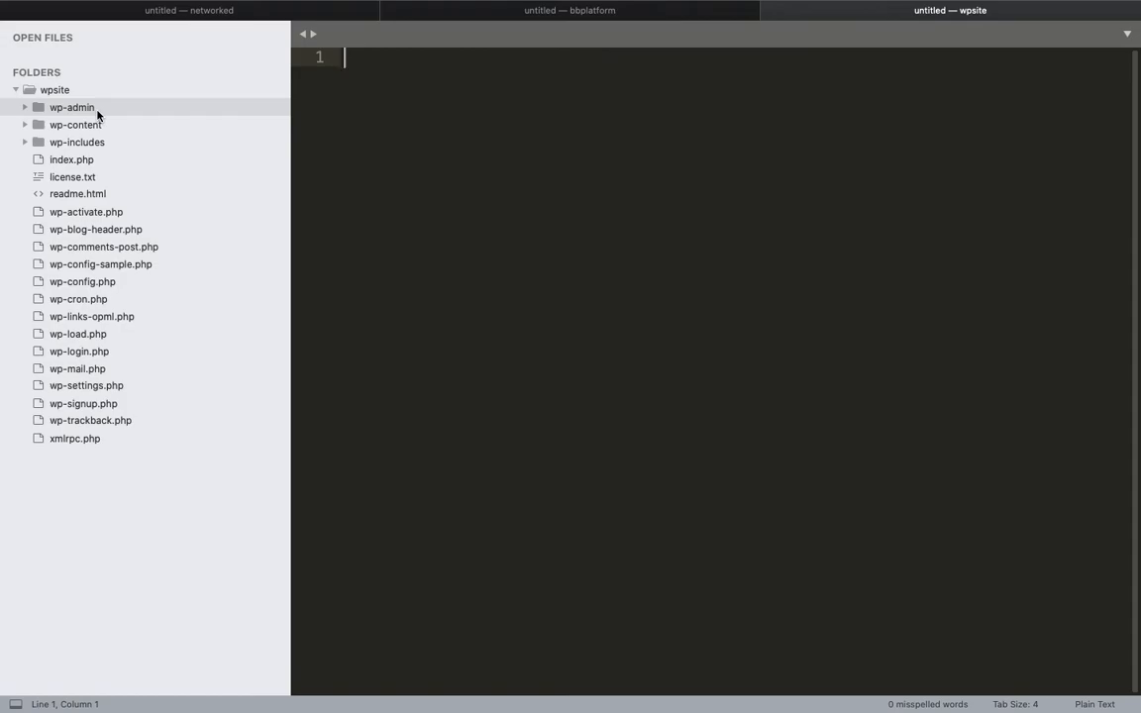
mouse_move(87, 63)
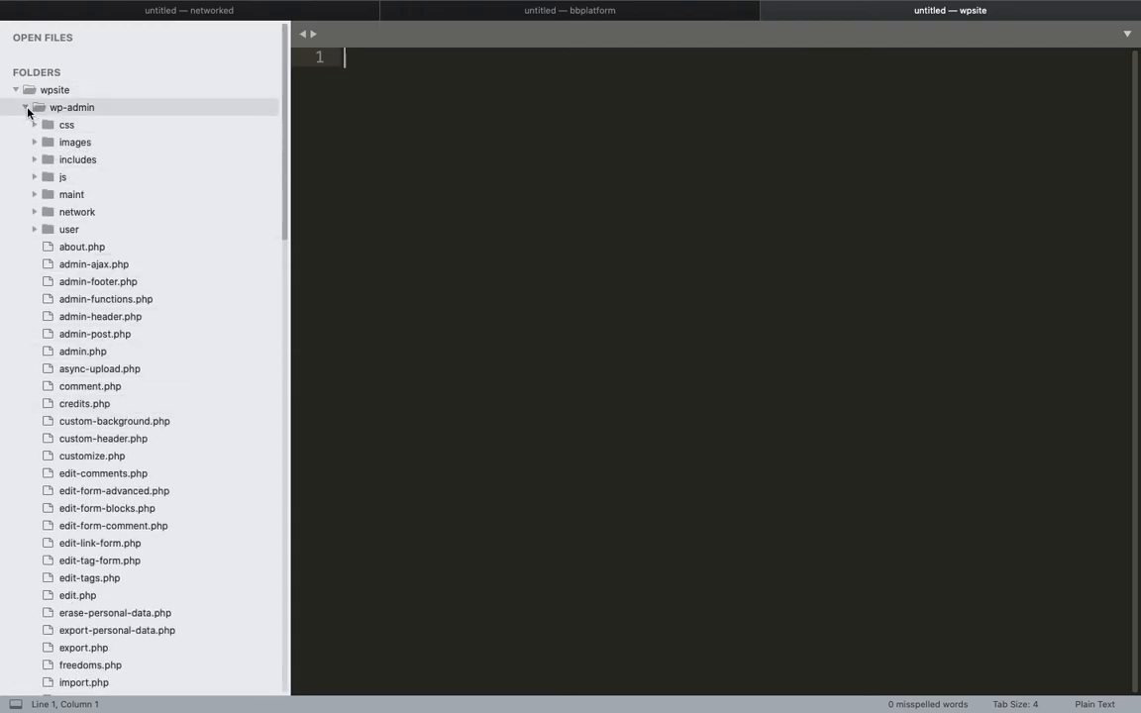
Step: Fold the wp-admin folder back up, leaving top-level folders and root PHP files
left_click(31, 107)
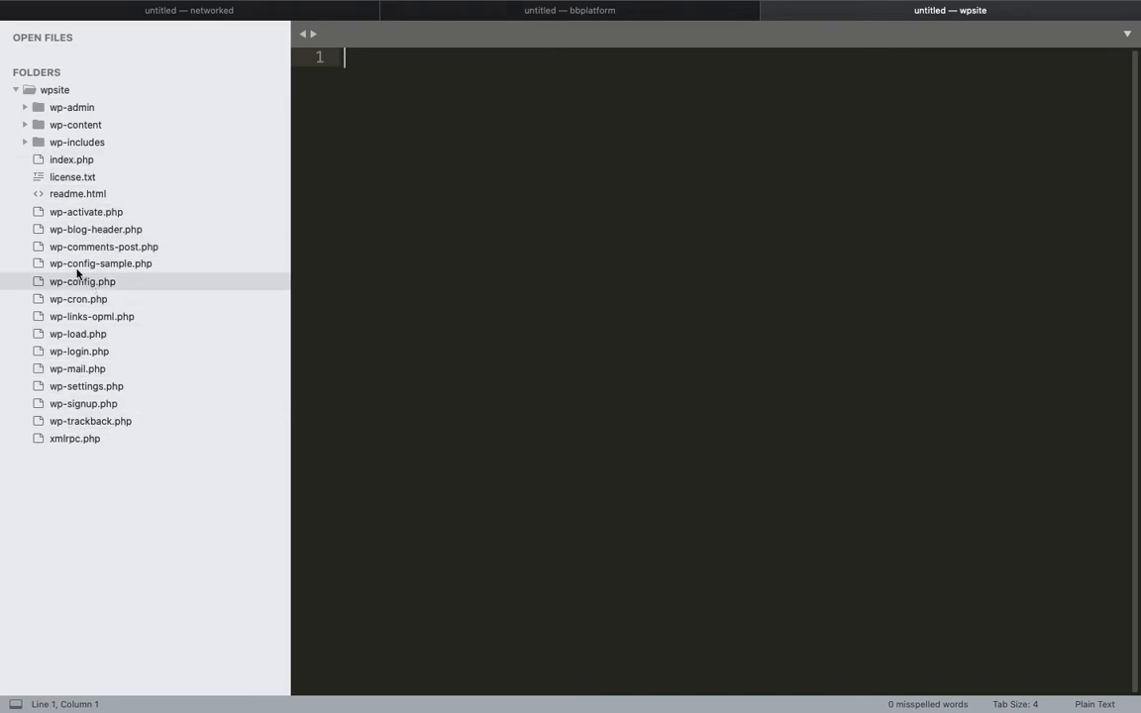
mouse_move(82, 294)
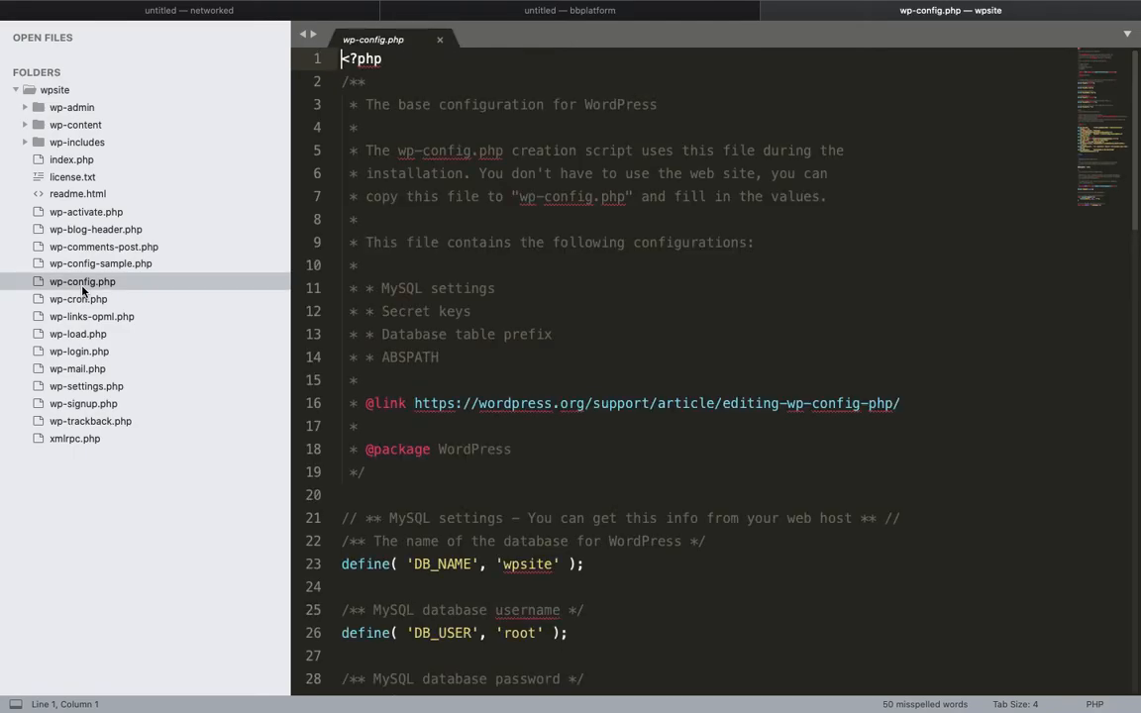
Step: Scroll wp-config.php past database settings and salts to the wp_ table prefix and WP_DEBUG false line
scroll("down", 3)
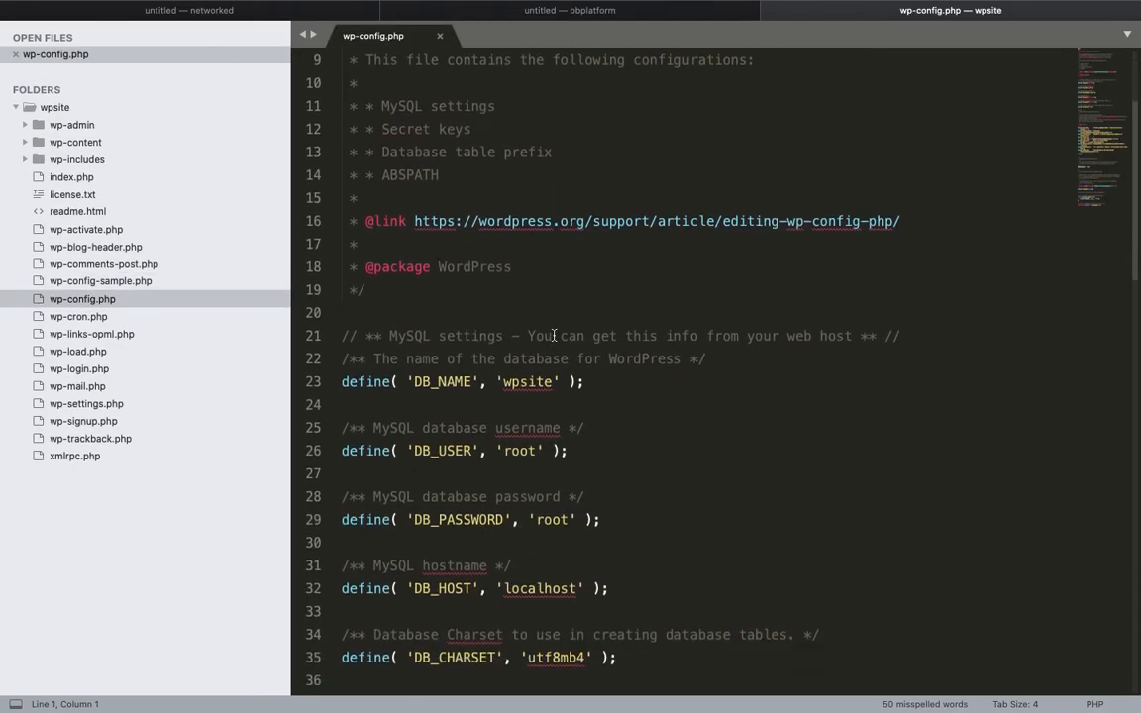
scroll("down", 3)
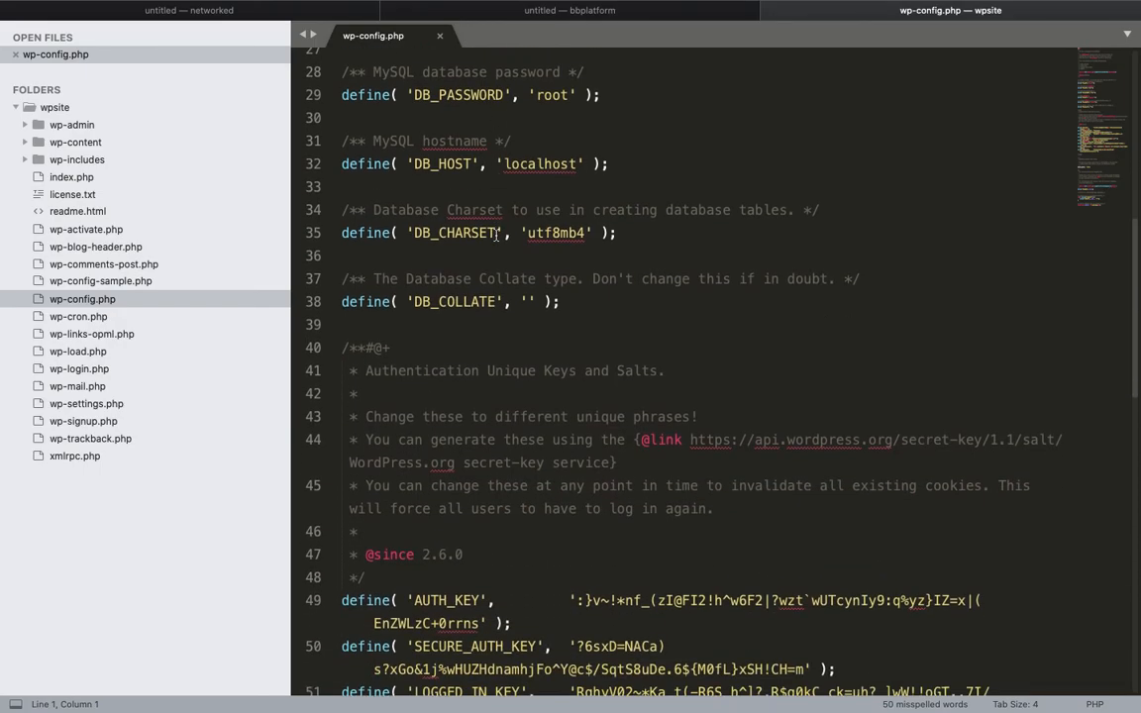
scroll("down", 3)
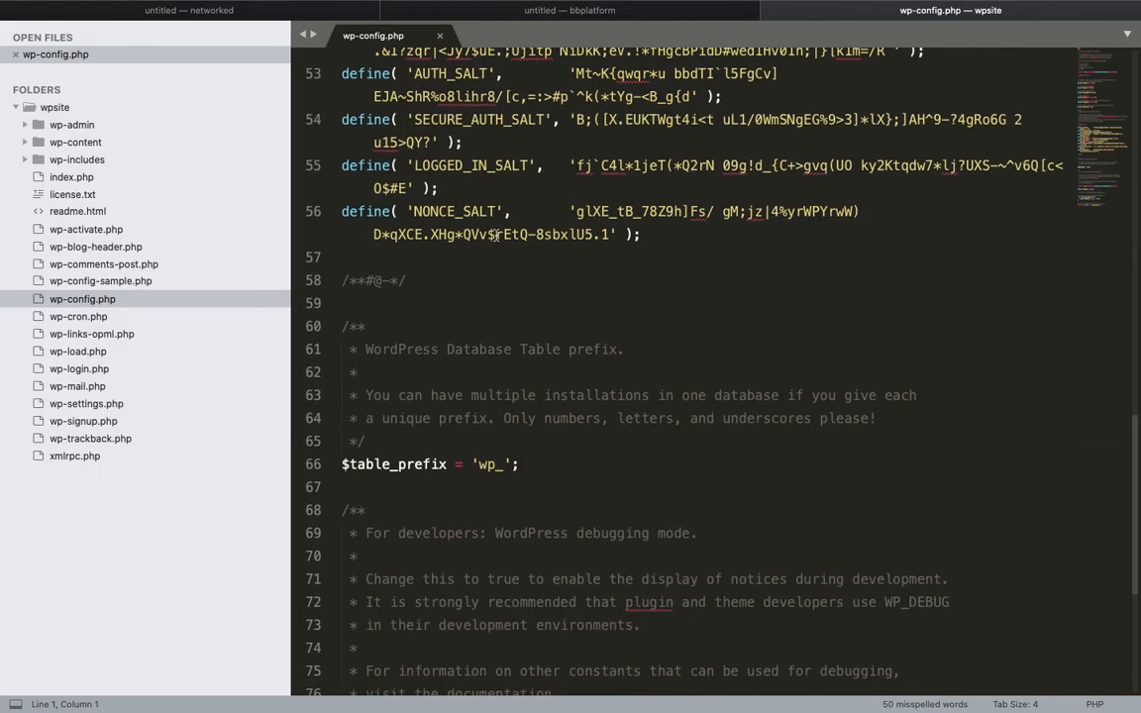
scroll("down", 3)
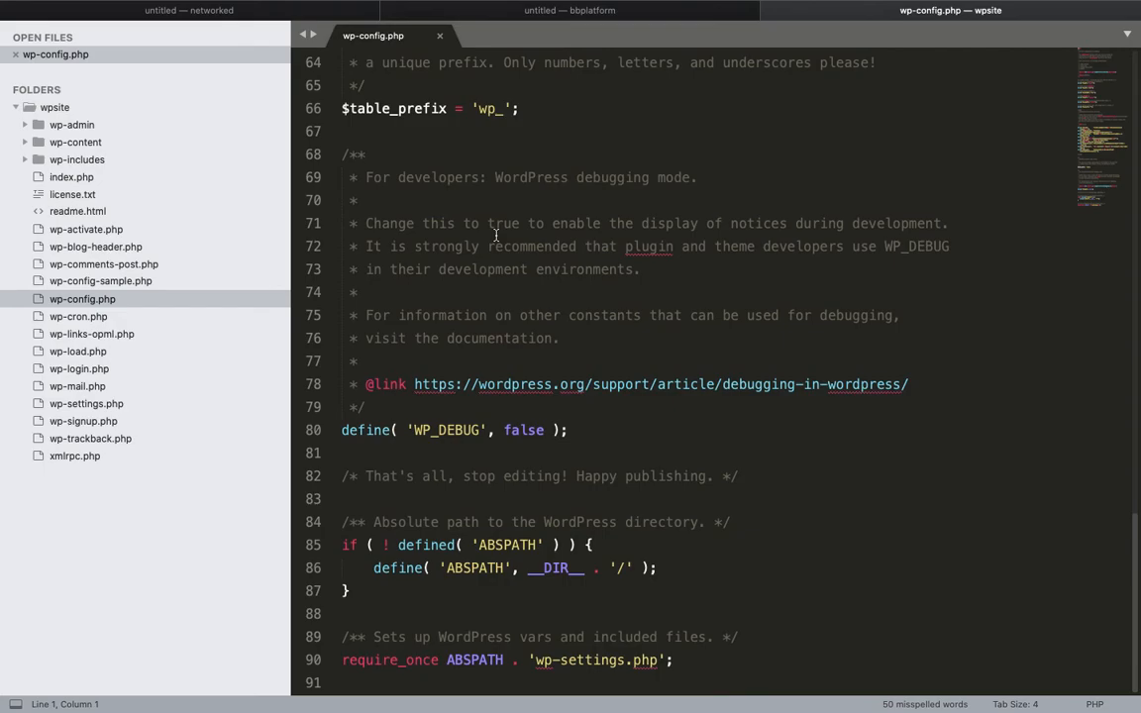
mouse_move(376, 318)
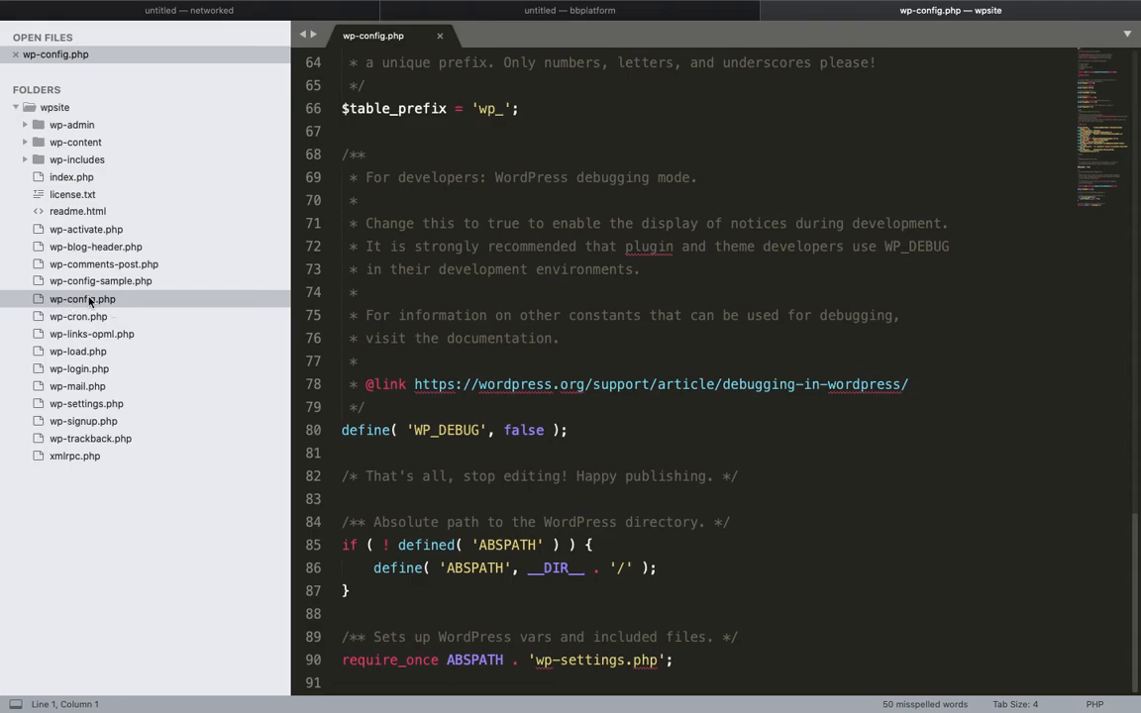
mouse_move(82, 299)
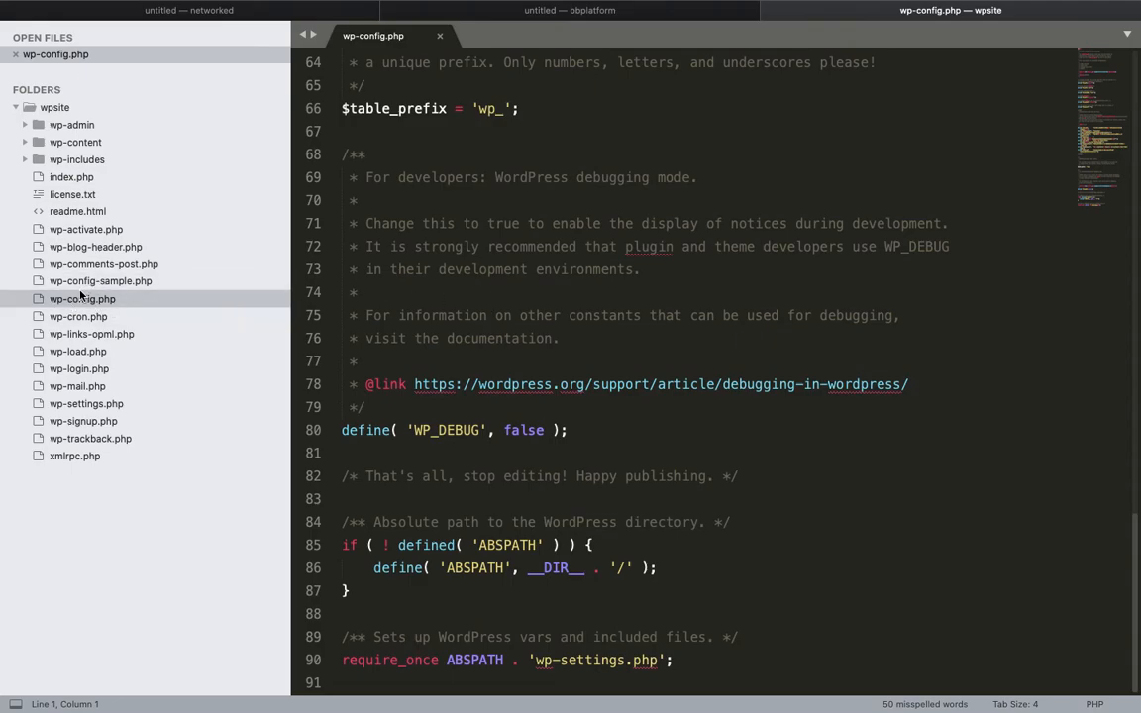
mouse_move(121, 304)
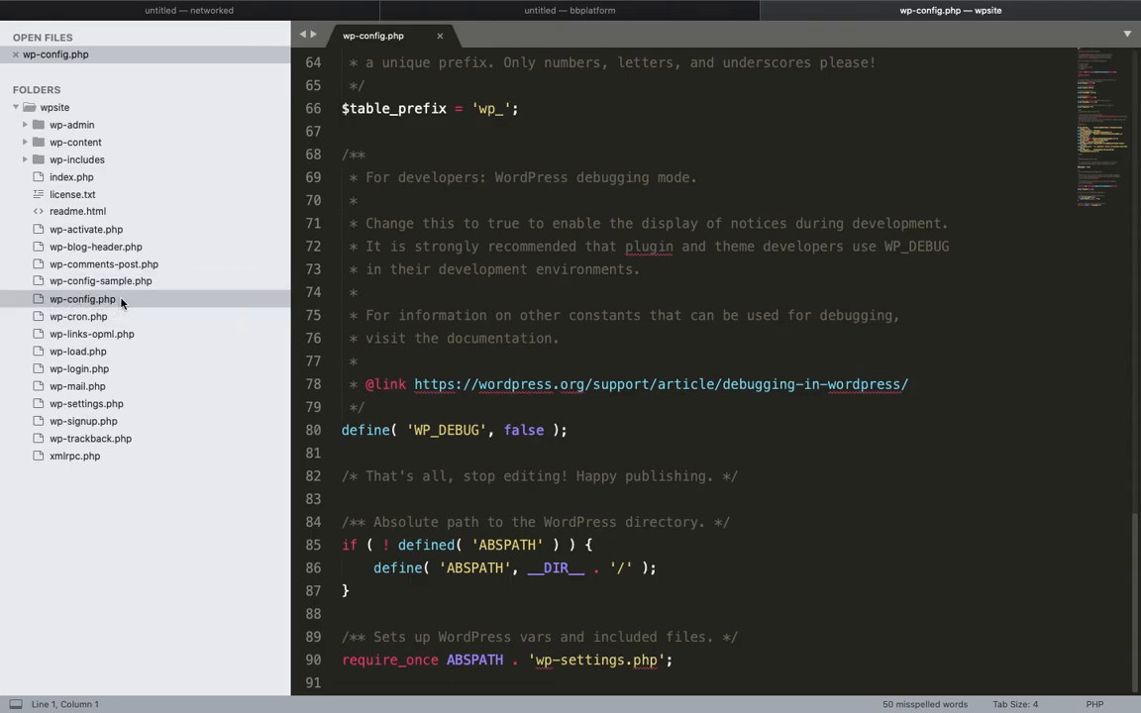
mouse_move(91, 142)
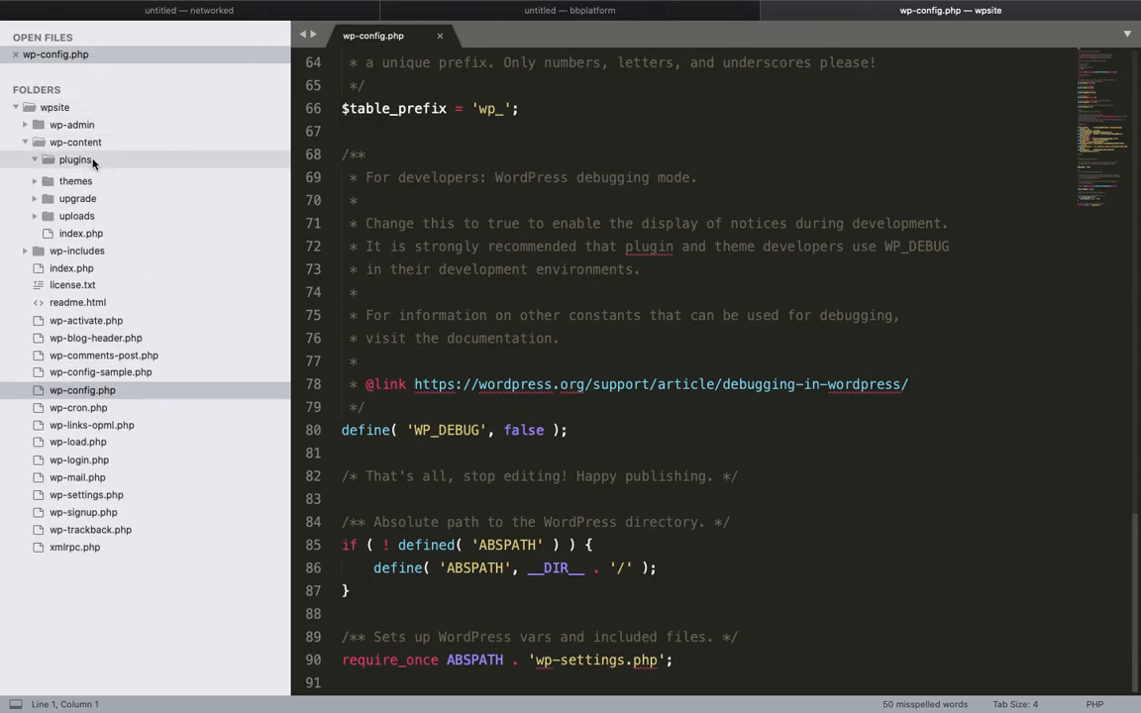
Step: Re-expand wp-content and briefly show the twentynineteen, twentyseventeen and twentytwenty theme folders
left_click(75, 180)
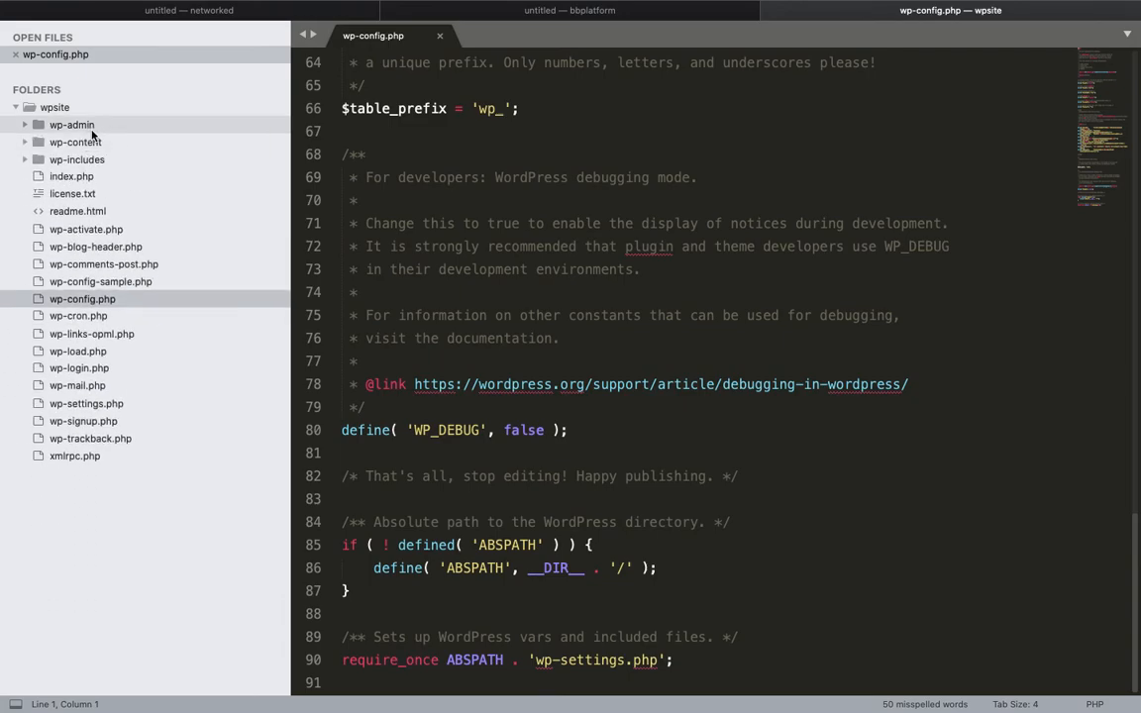
mouse_move(69, 130)
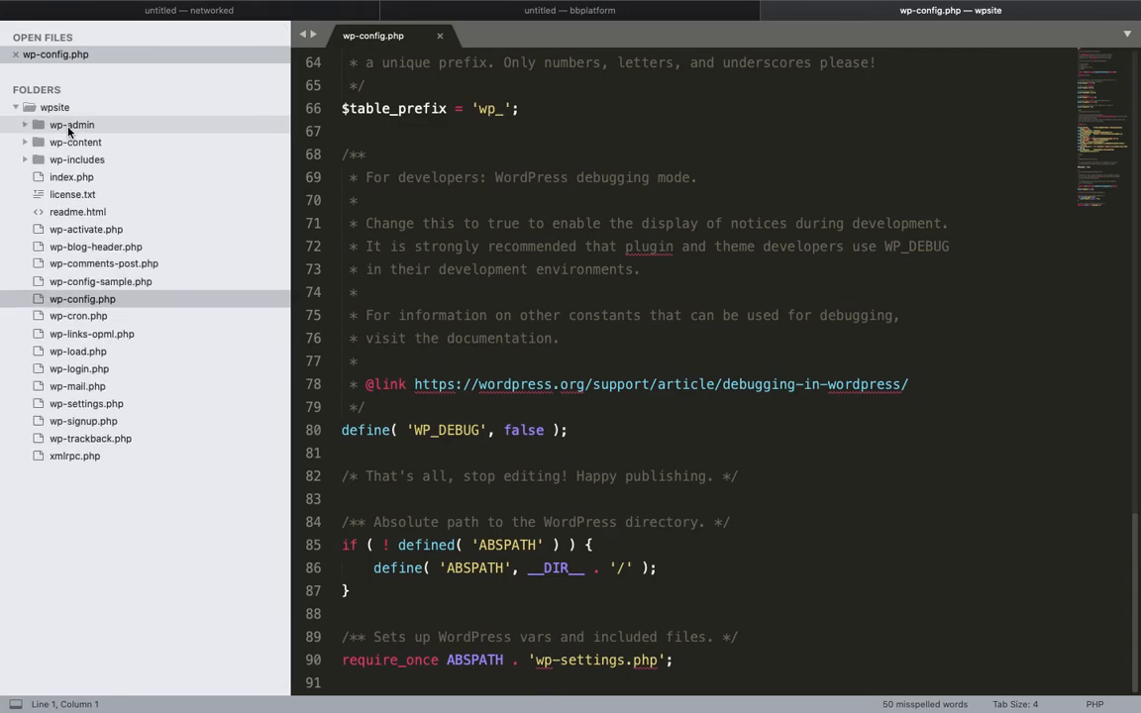
mouse_move(118, 159)
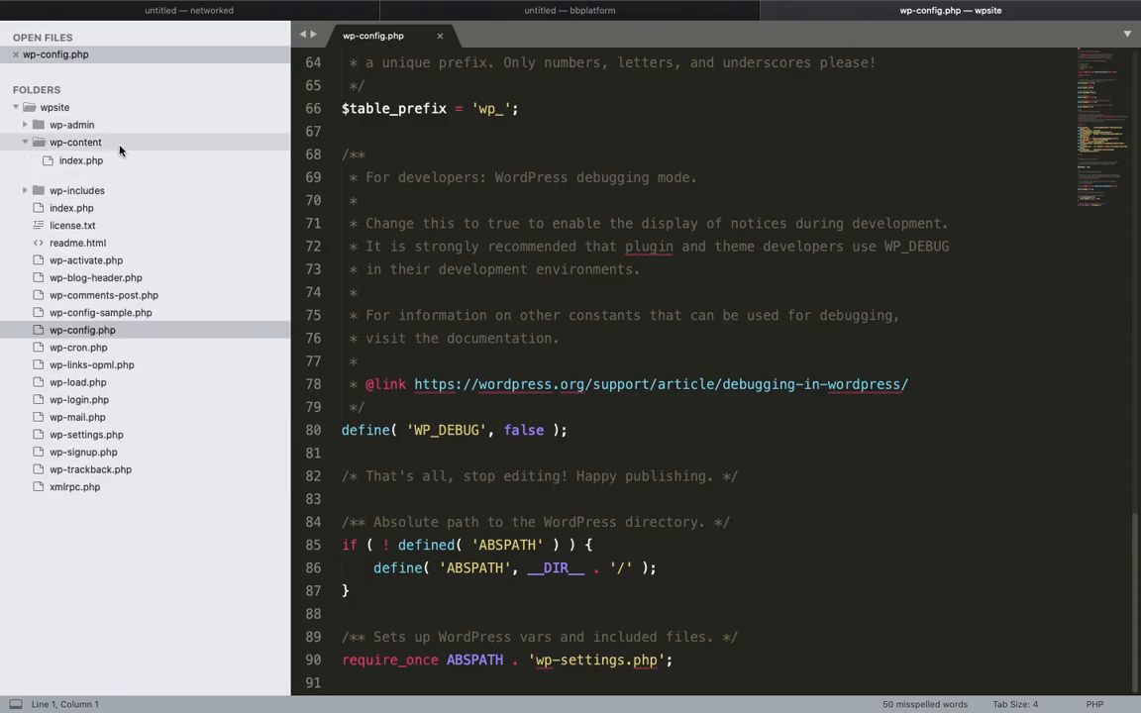
left_click(25, 142)
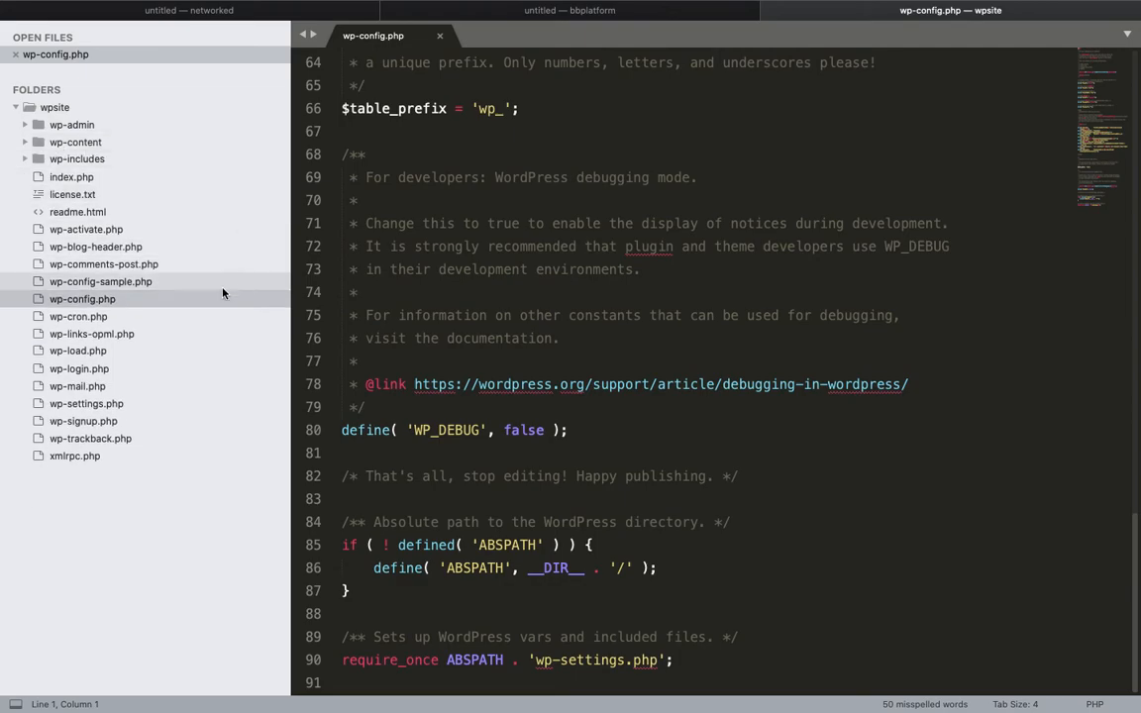
mouse_move(112, 143)
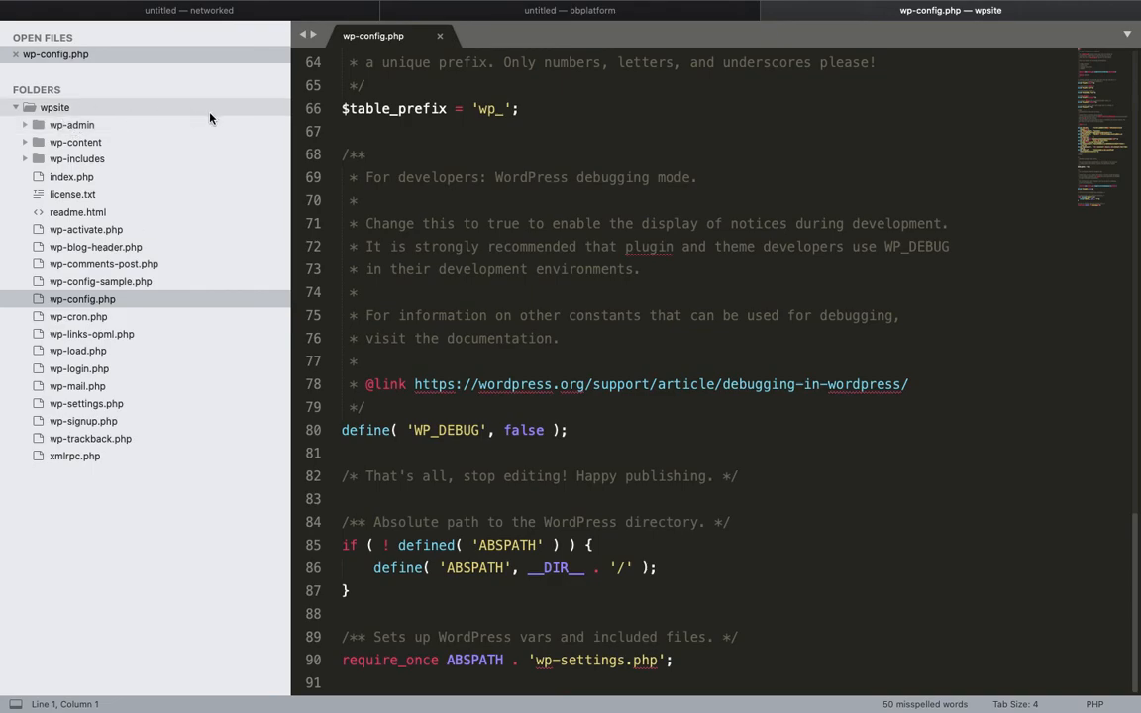
mouse_move(151, 123)
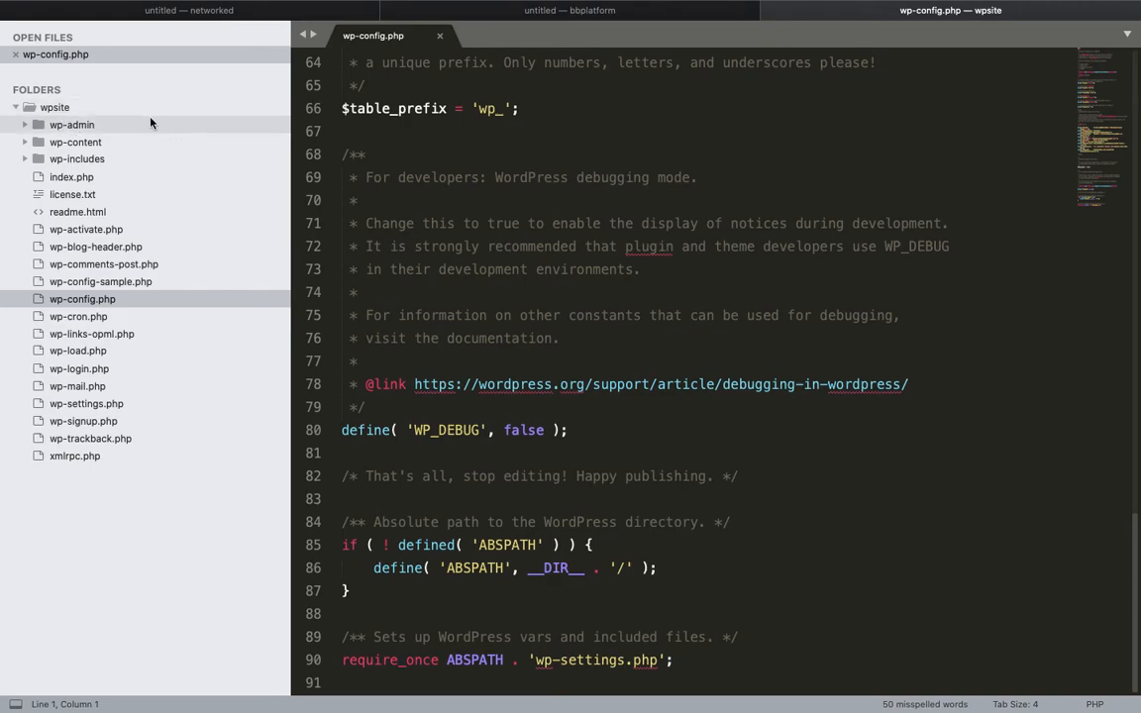
mouse_move(21, 124)
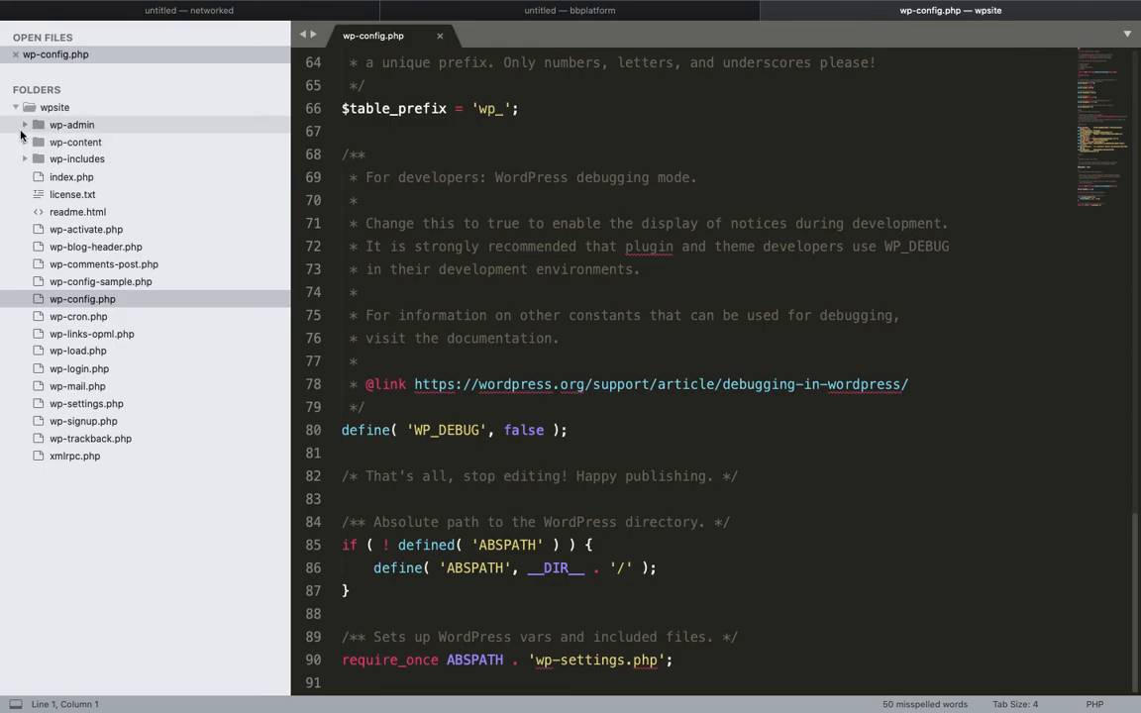
mouse_move(43, 142)
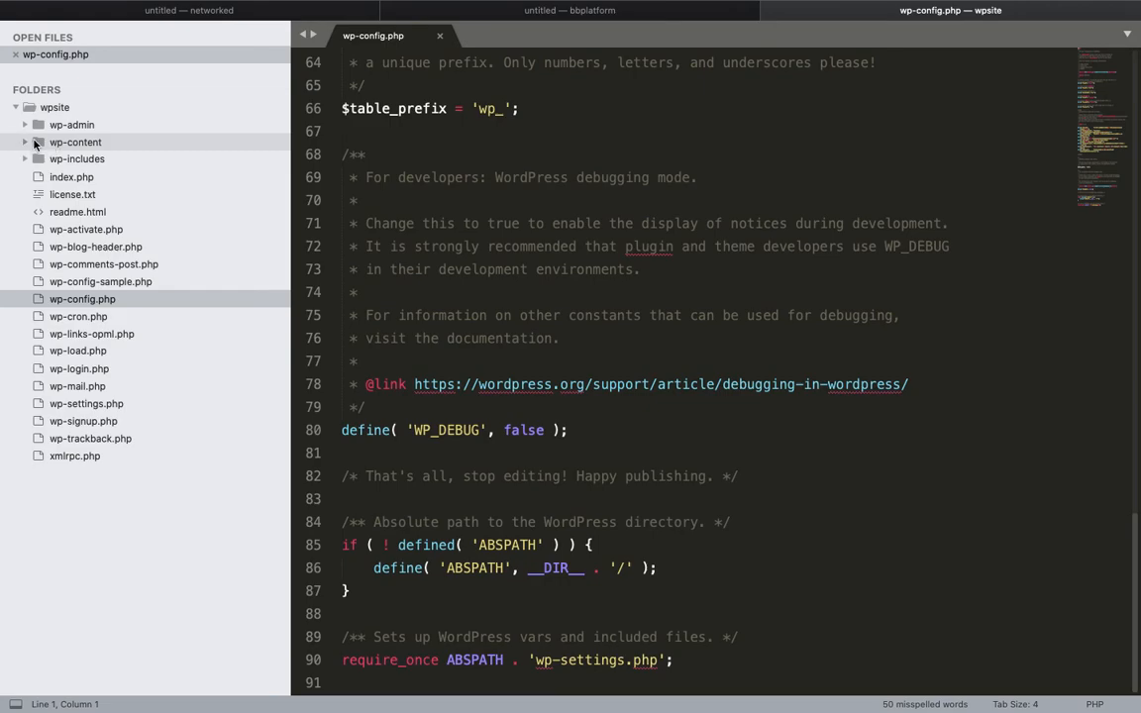
left_click(76, 142)
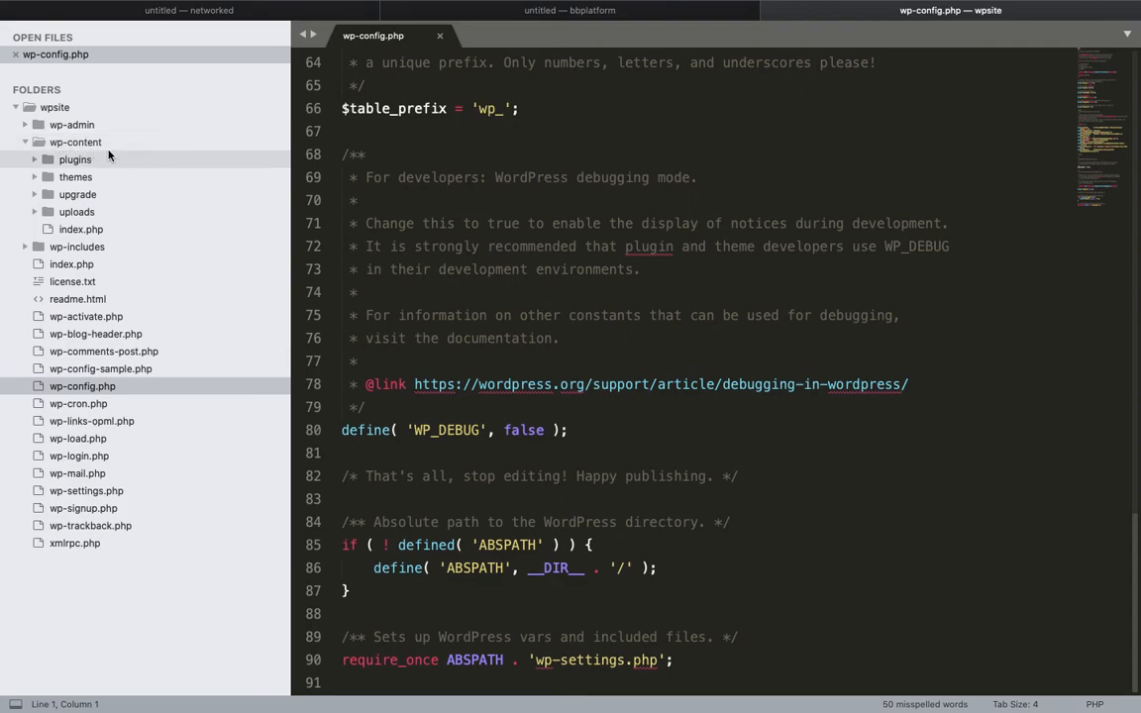
mouse_move(94, 176)
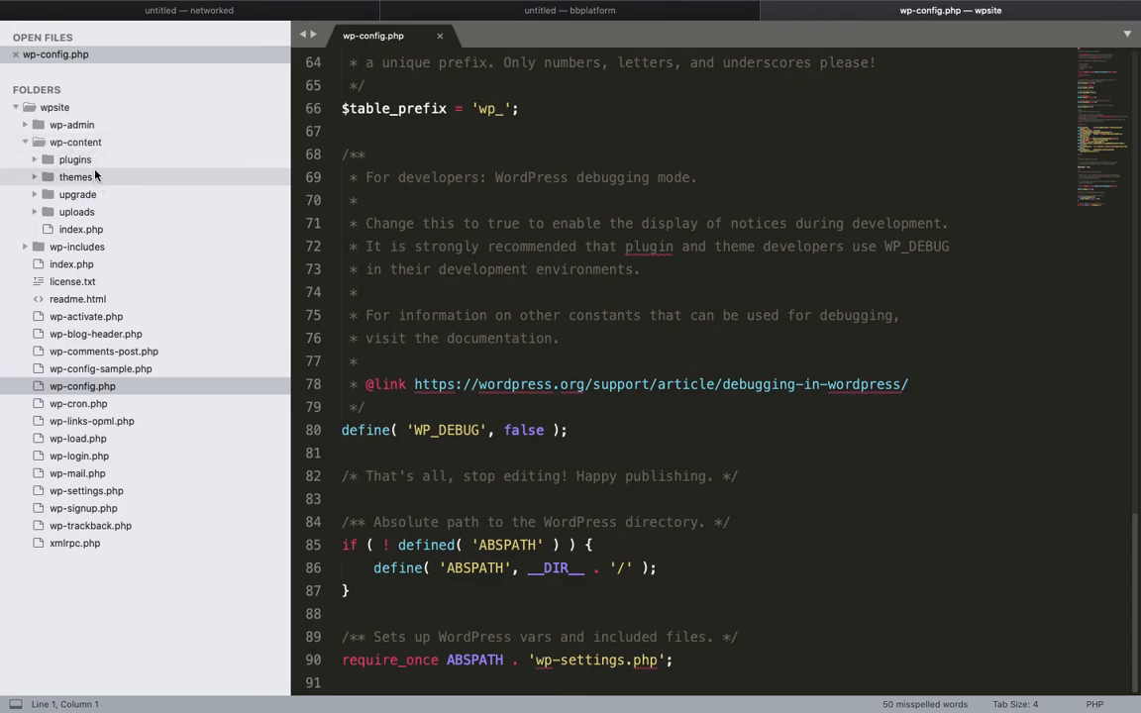
mouse_move(102, 159)
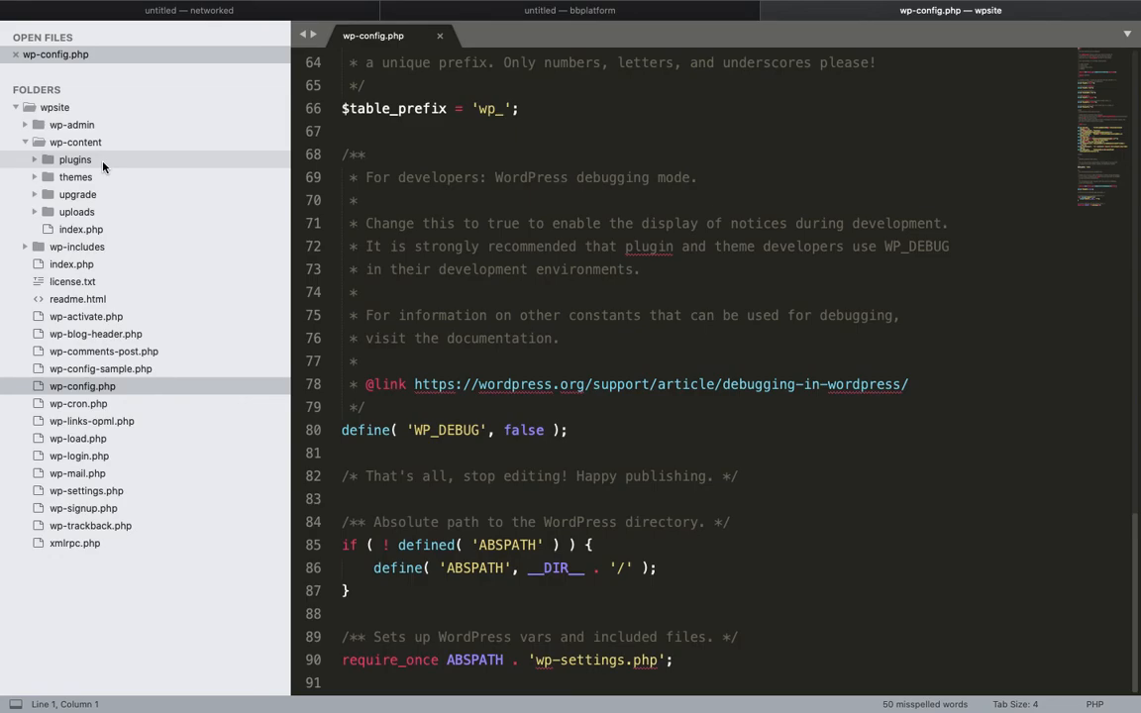
mouse_move(41, 162)
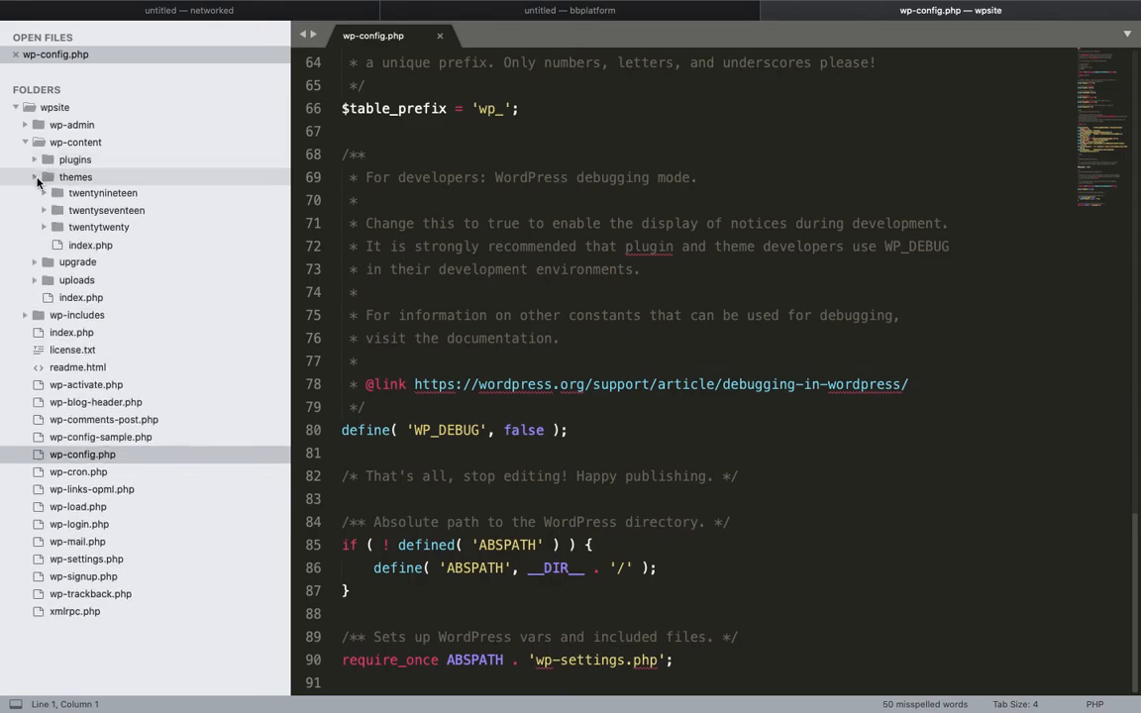
left_click(33, 177)
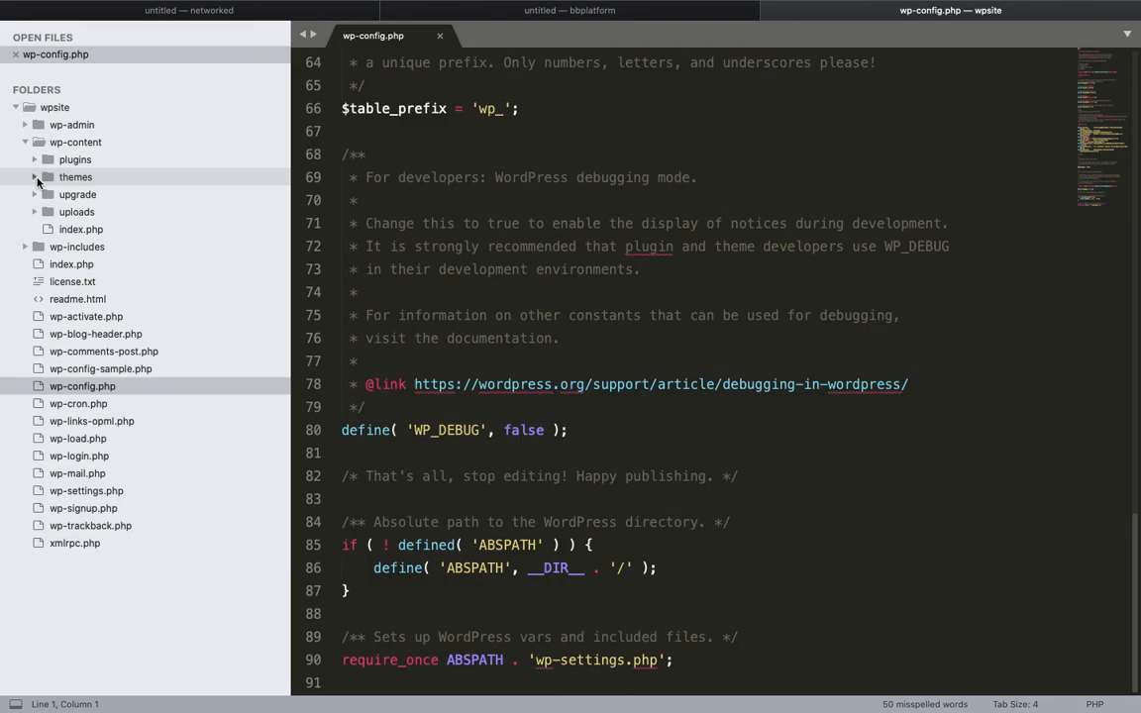